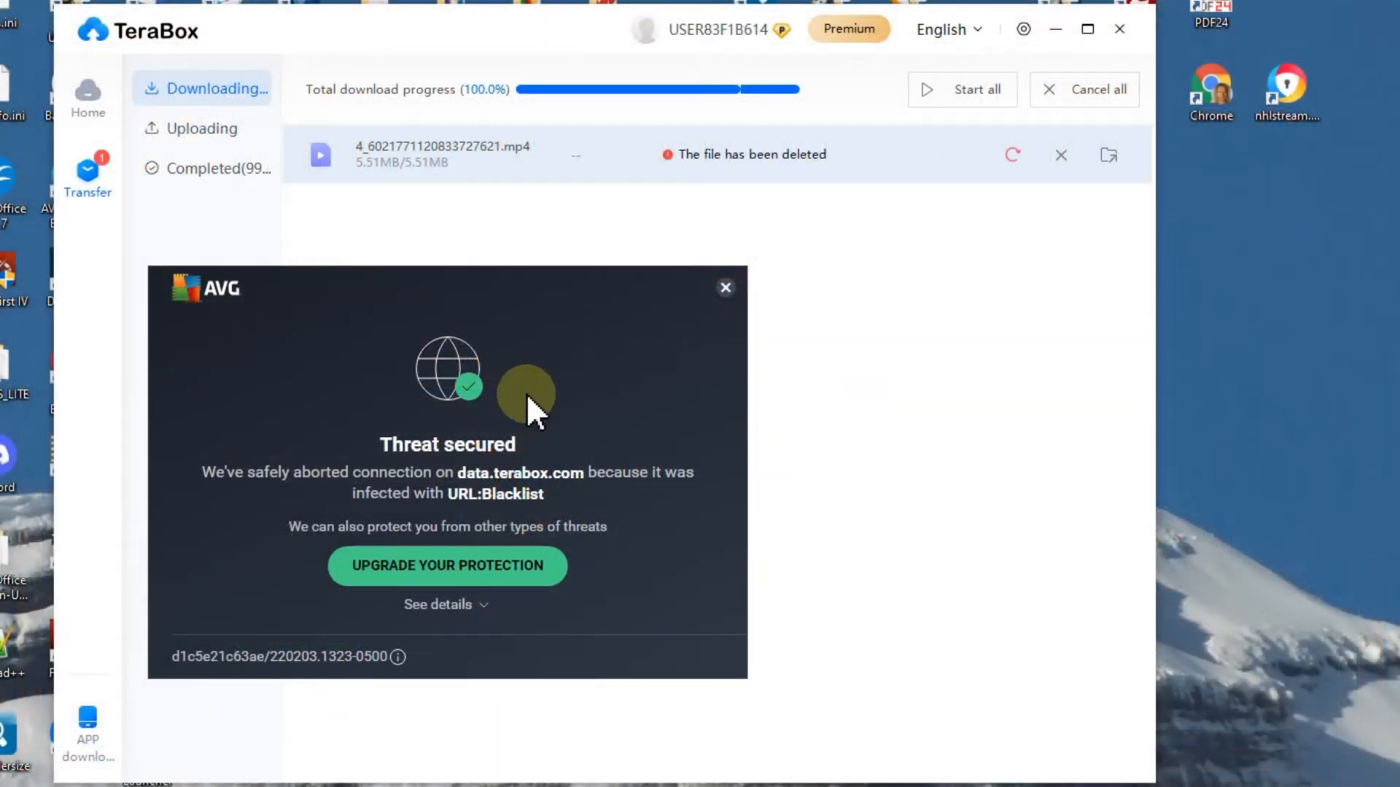
pyautogui.moveTo(282, 496)
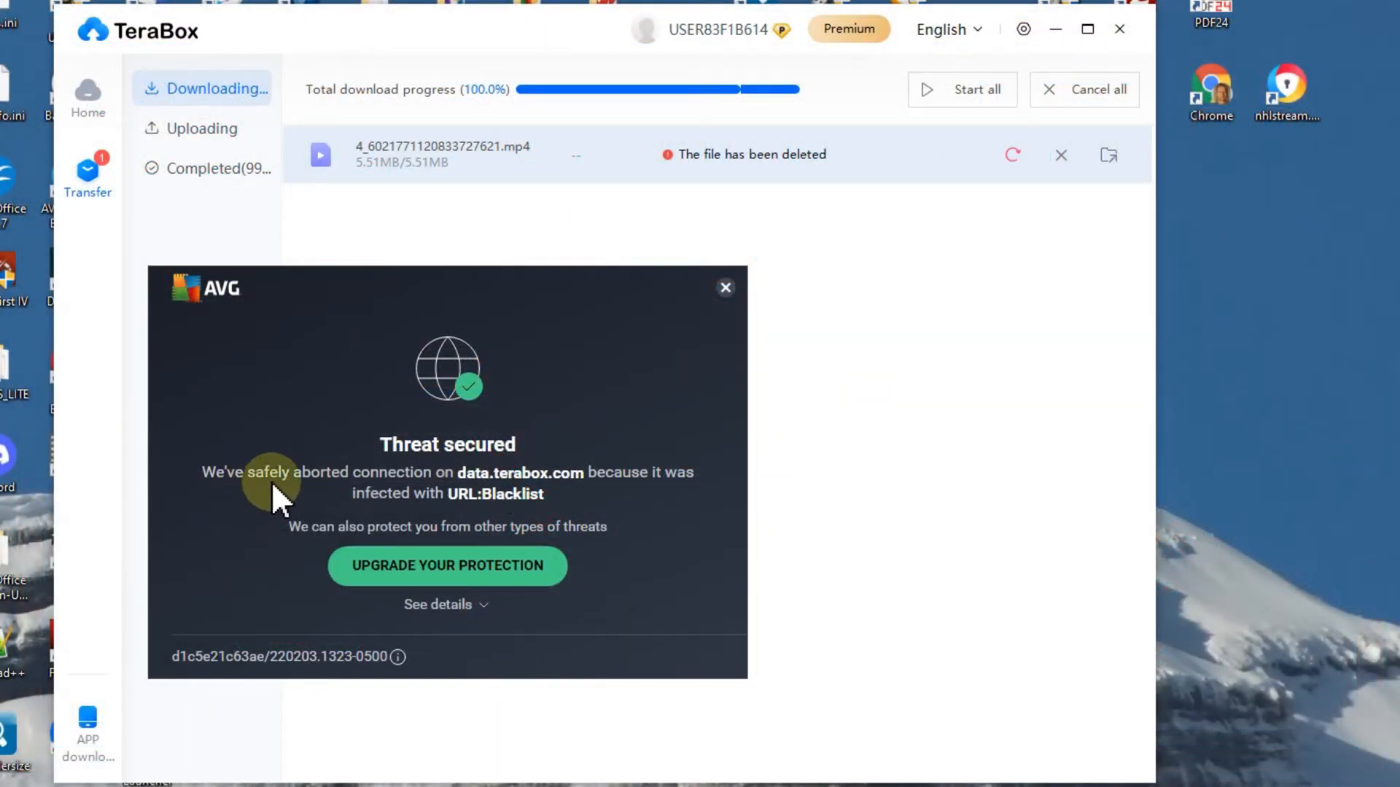
pyautogui.moveTo(347, 496)
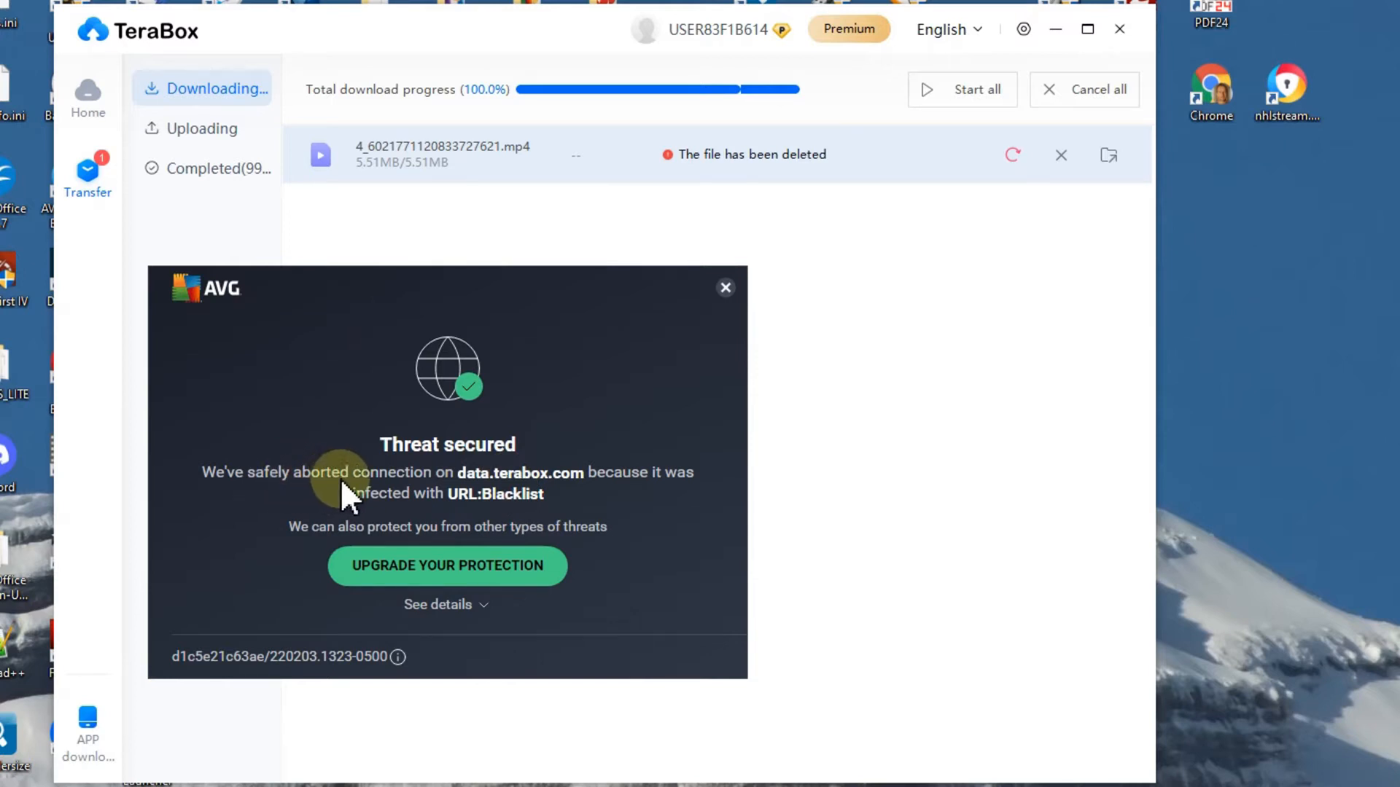
pyautogui.moveTo(550, 500)
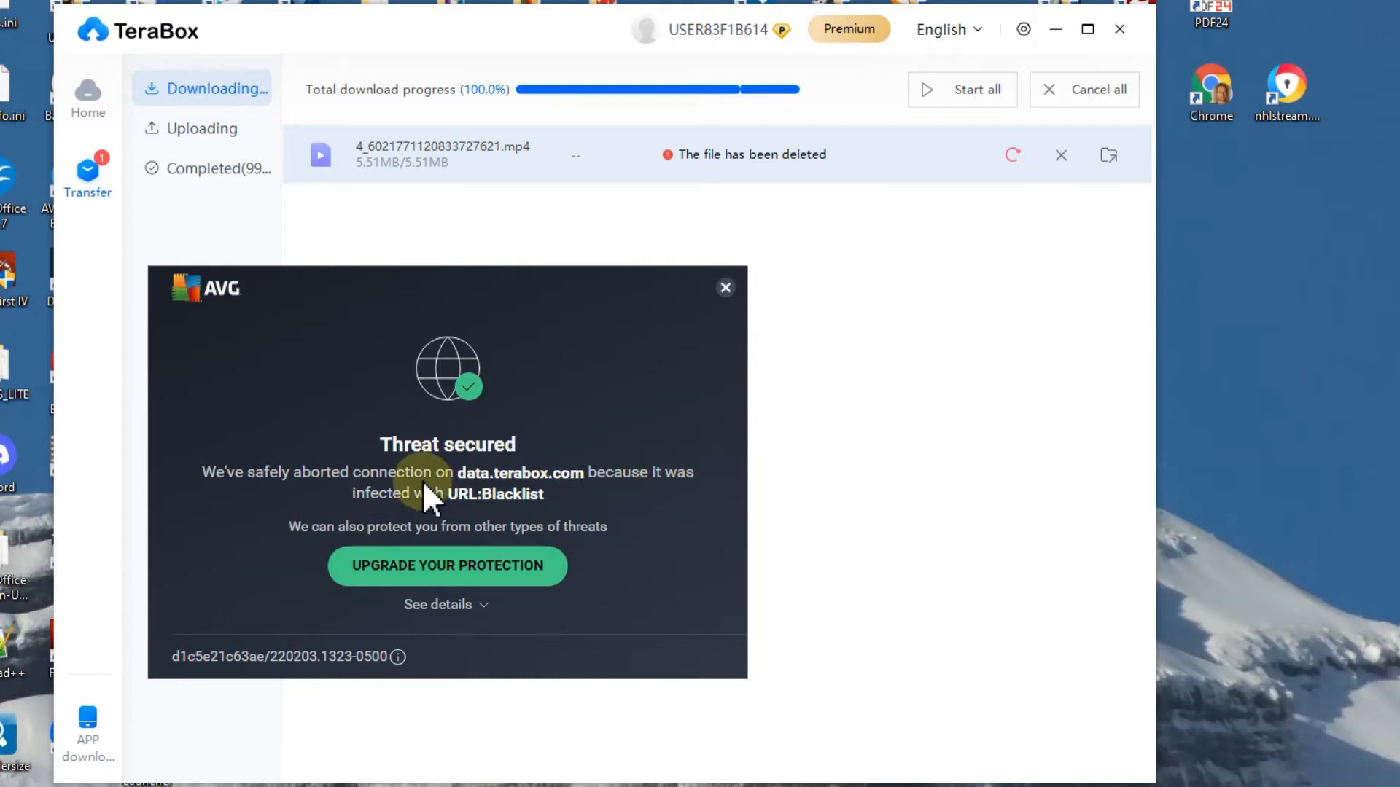
pyautogui.moveTo(580, 522)
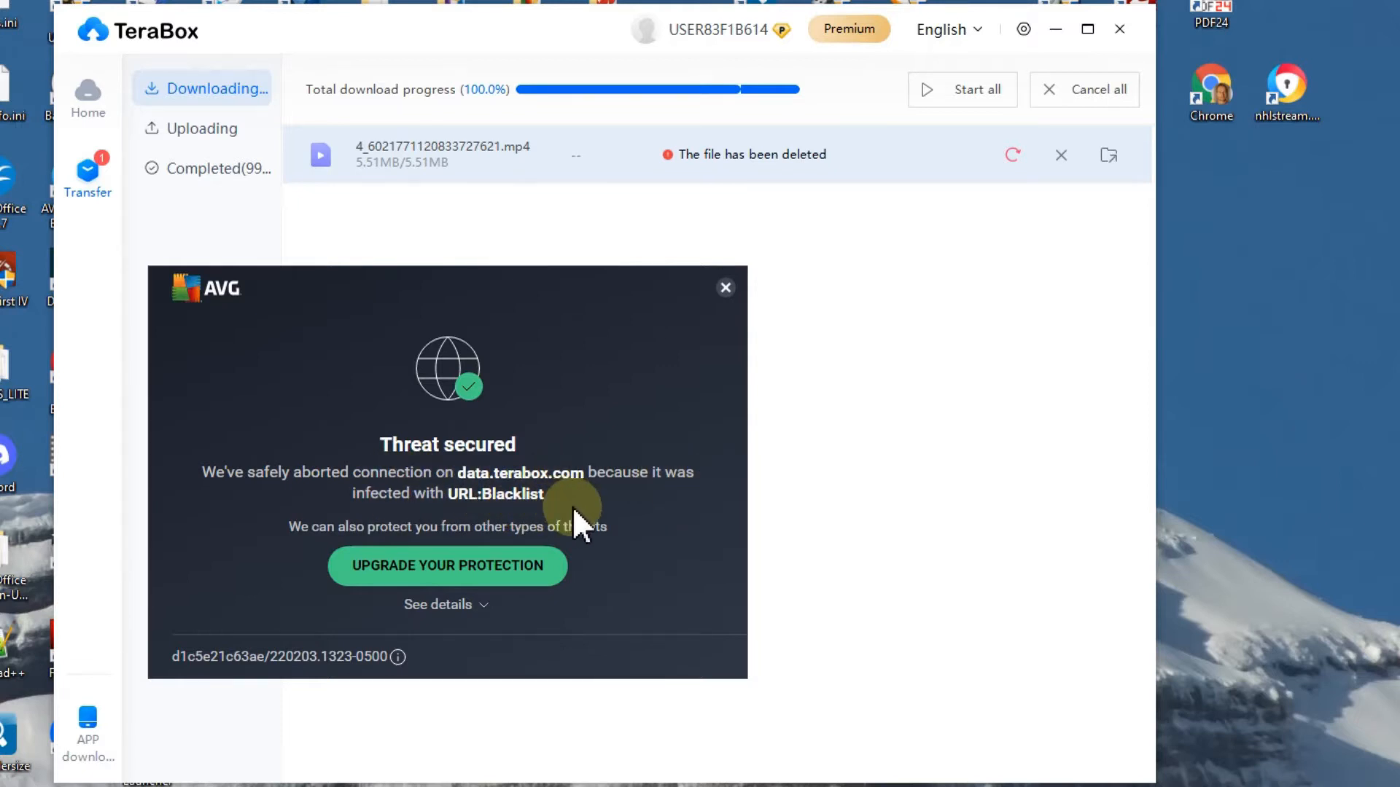
pyautogui.moveTo(715, 169)
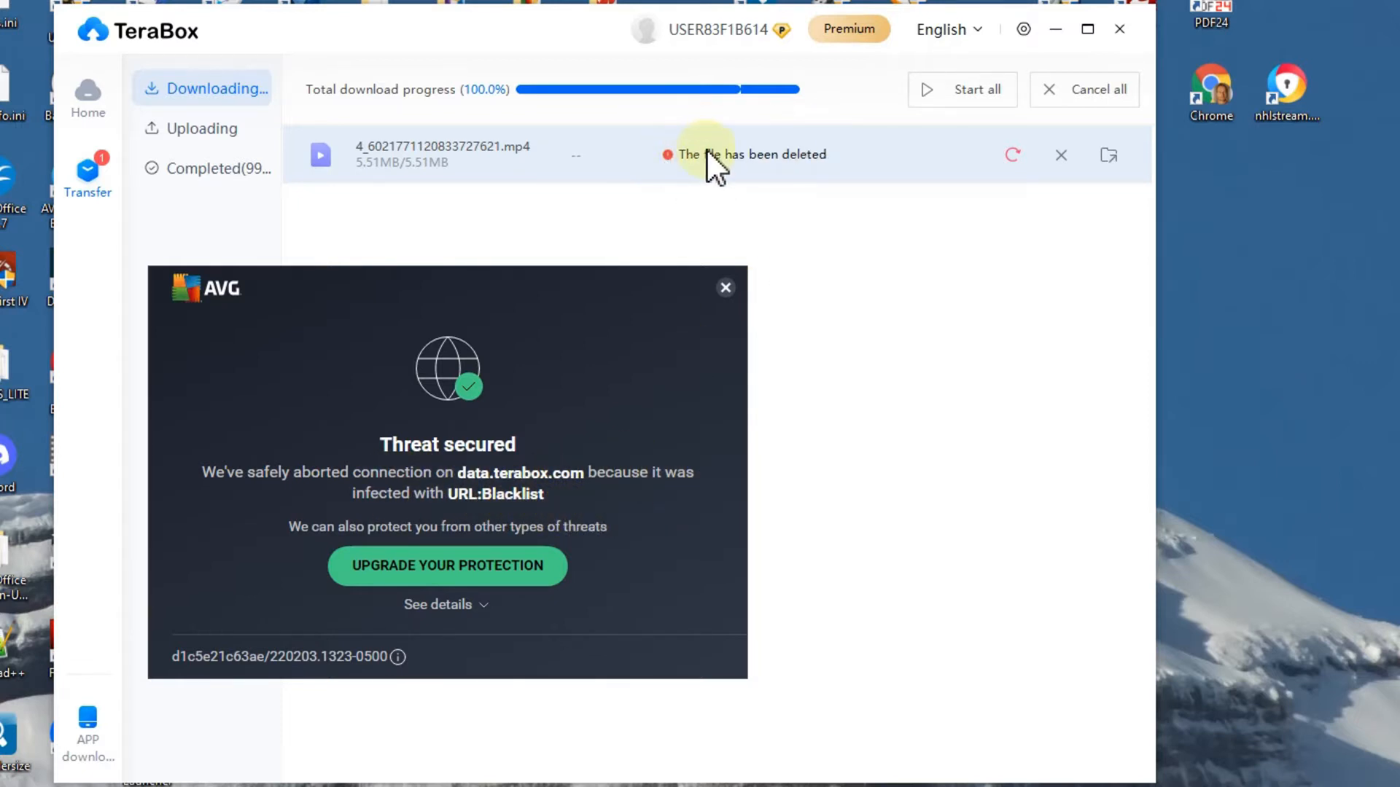
pyautogui.moveTo(792, 177)
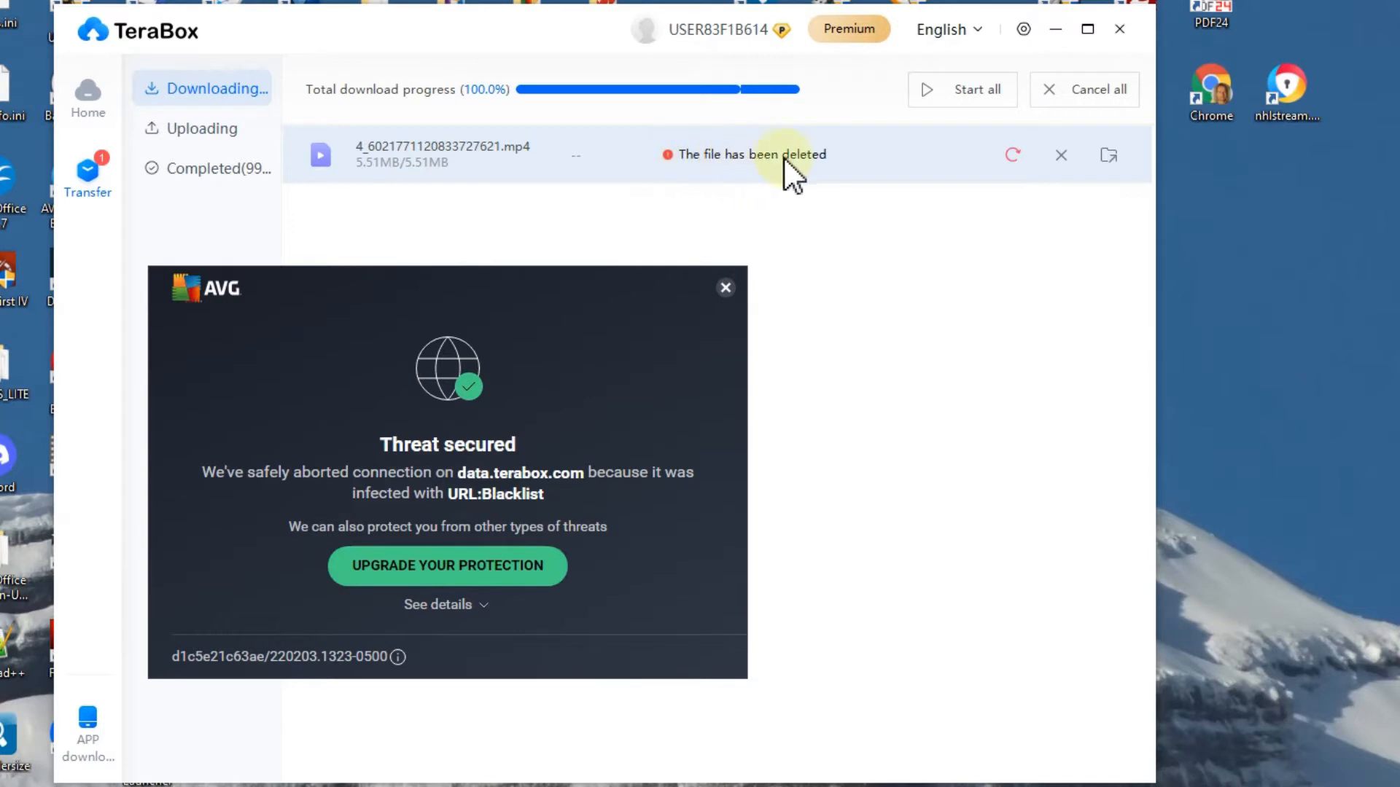
pyautogui.moveTo(885, 172)
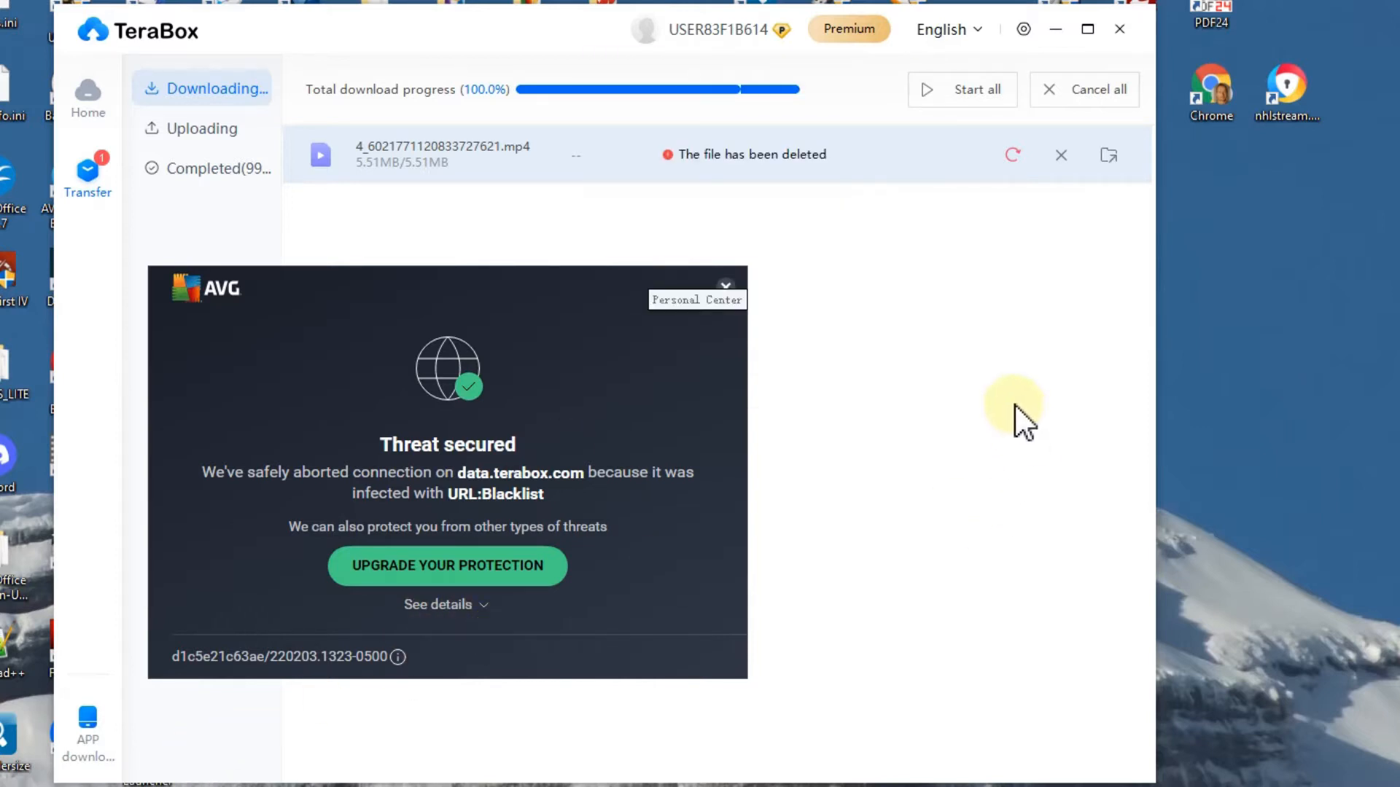
pyautogui.moveTo(993, 348)
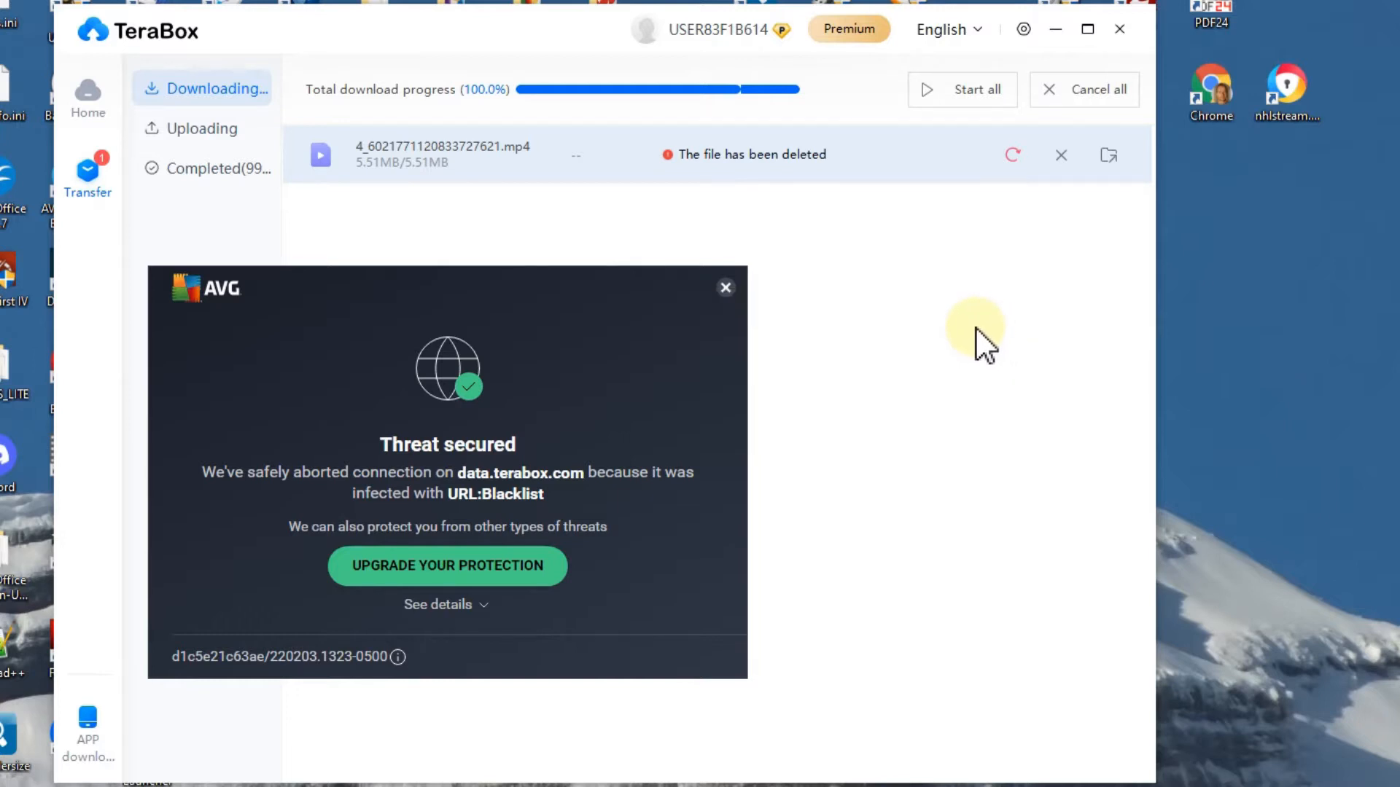
pyautogui.moveTo(968, 397)
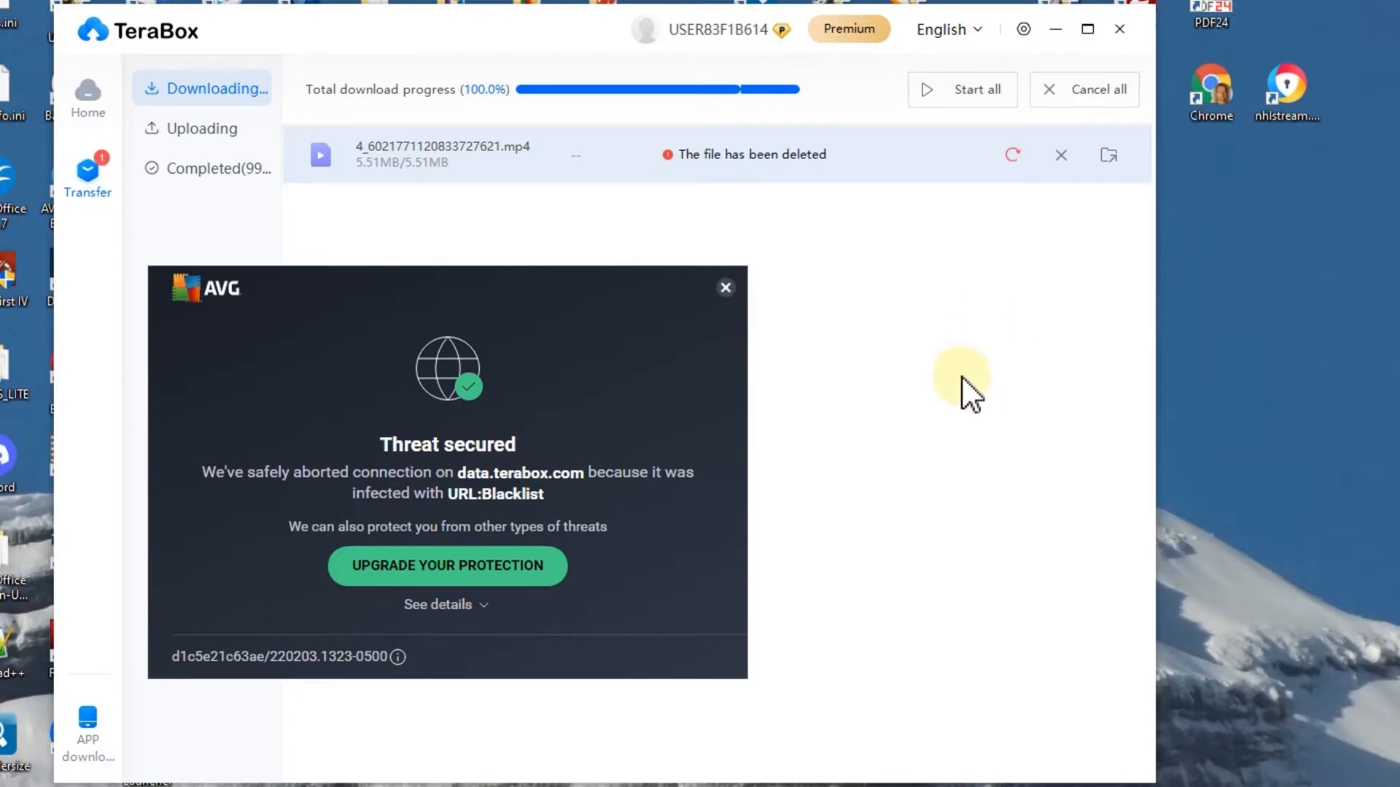
# Retry the deleted TeraBox download and bring up the AVG AntiVirus window from the system tray
pyautogui.click(446, 604)
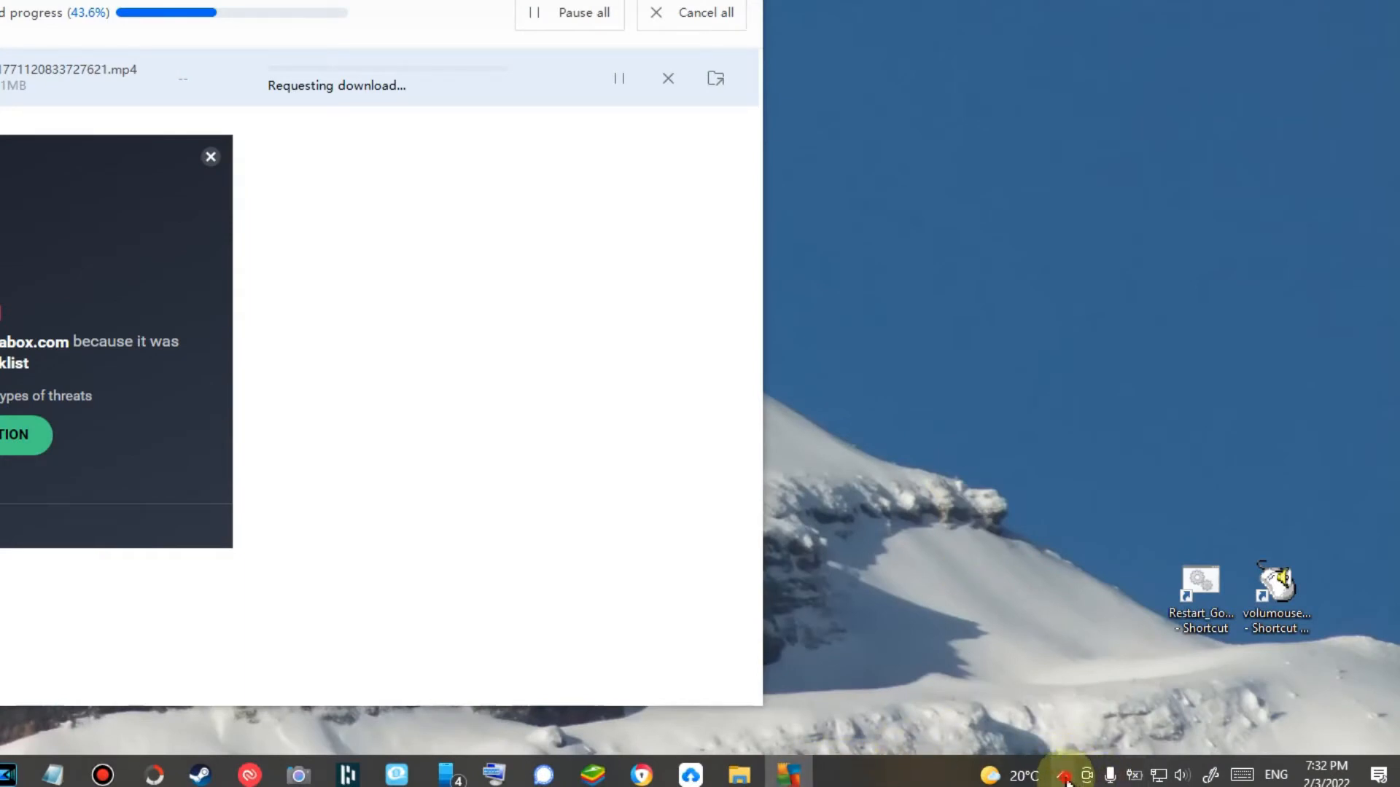
pyautogui.click(1065, 774)
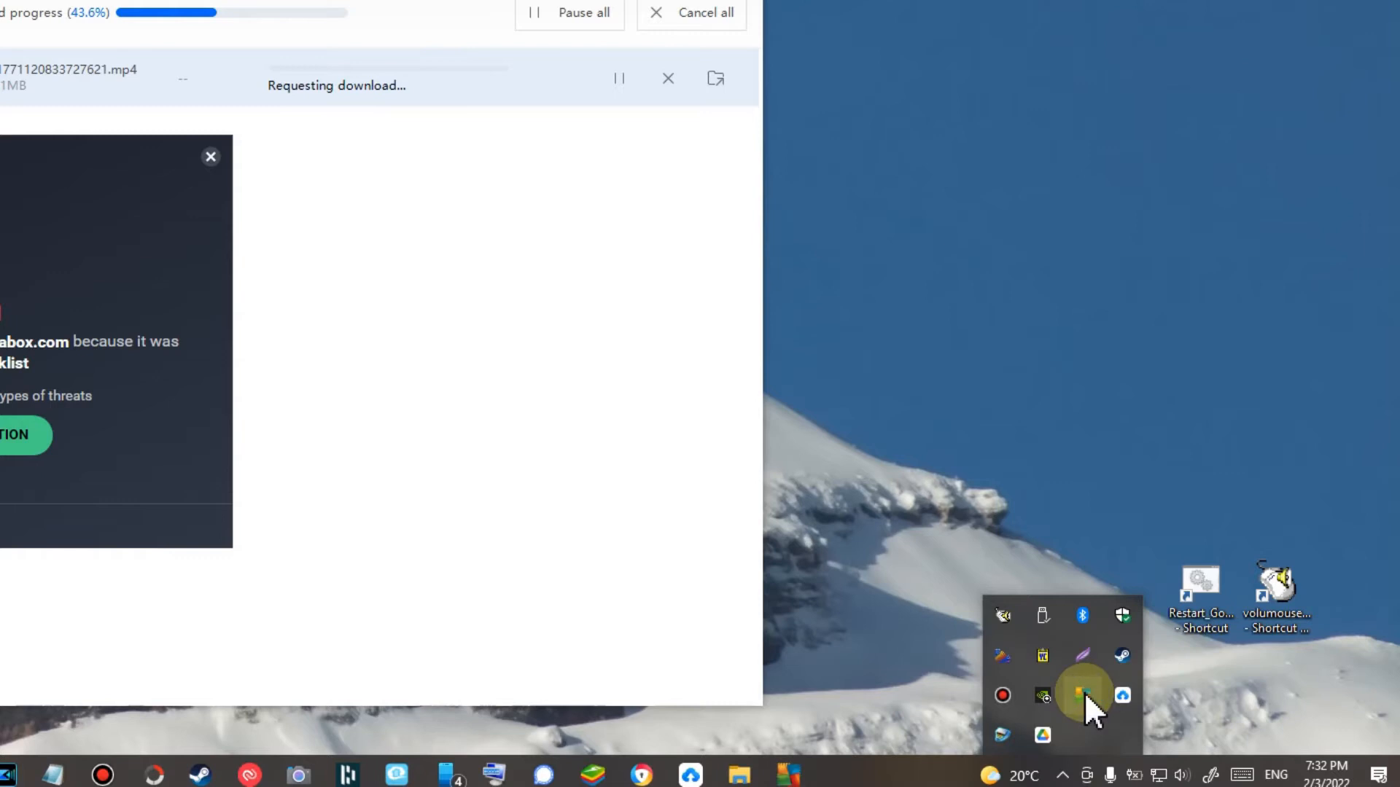
pyautogui.click(1080, 696)
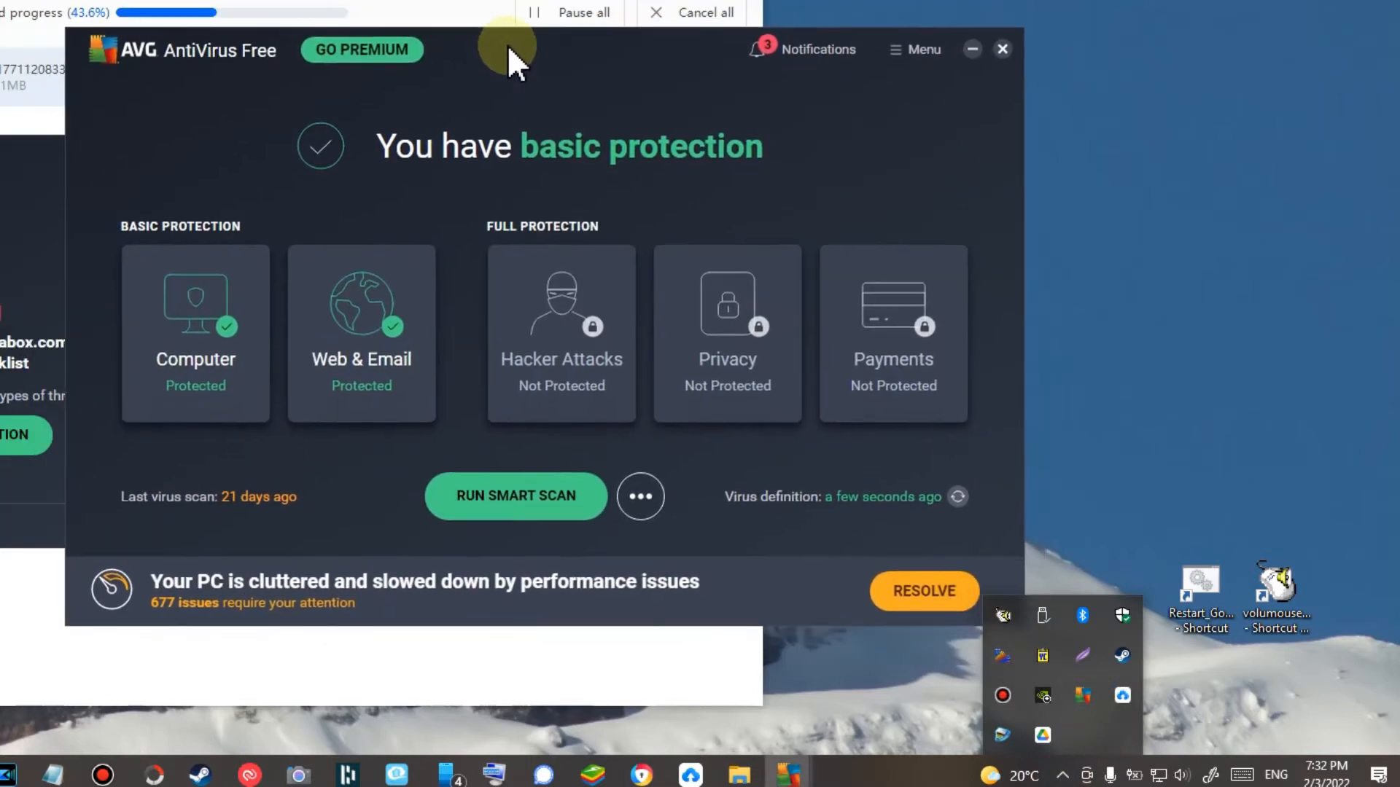
pyautogui.click(817, 49)
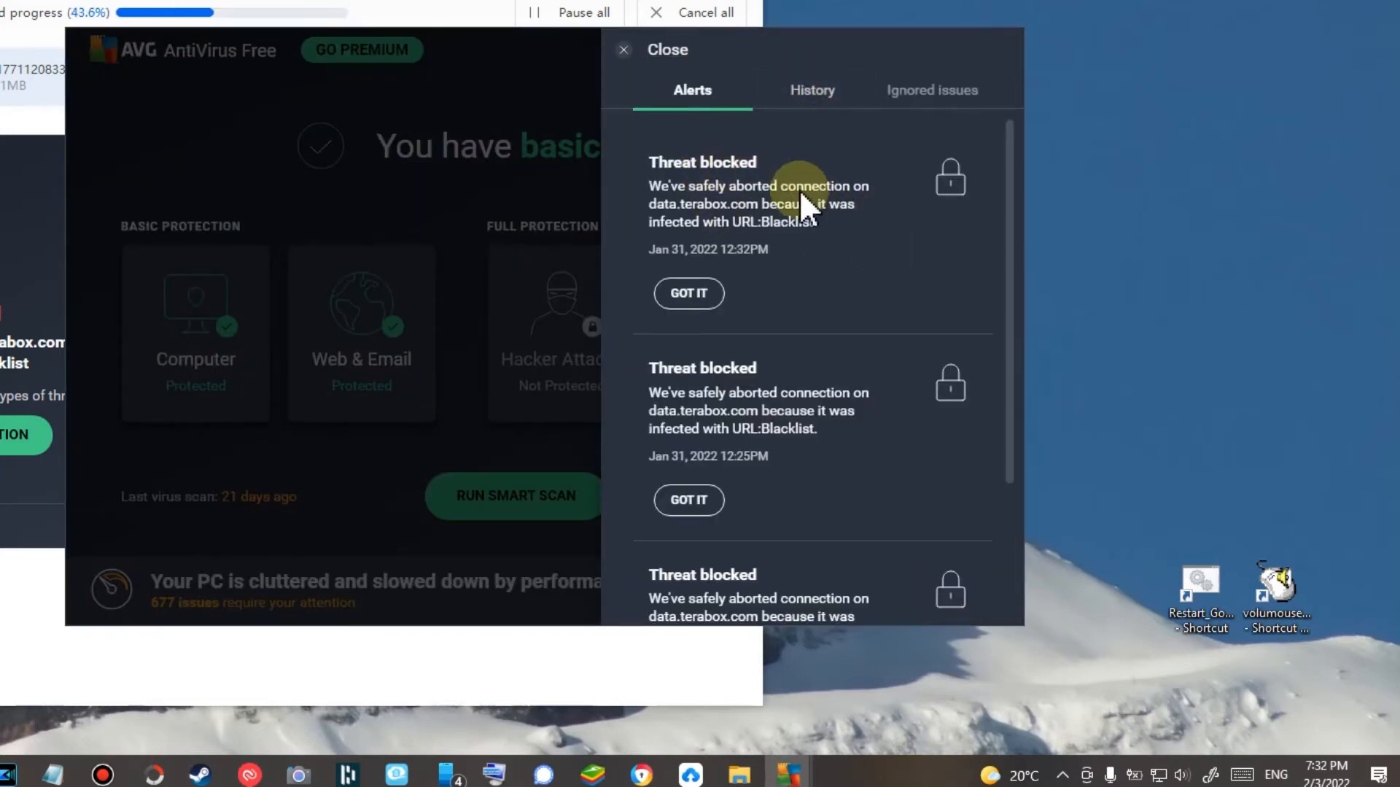
pyautogui.moveTo(665, 219)
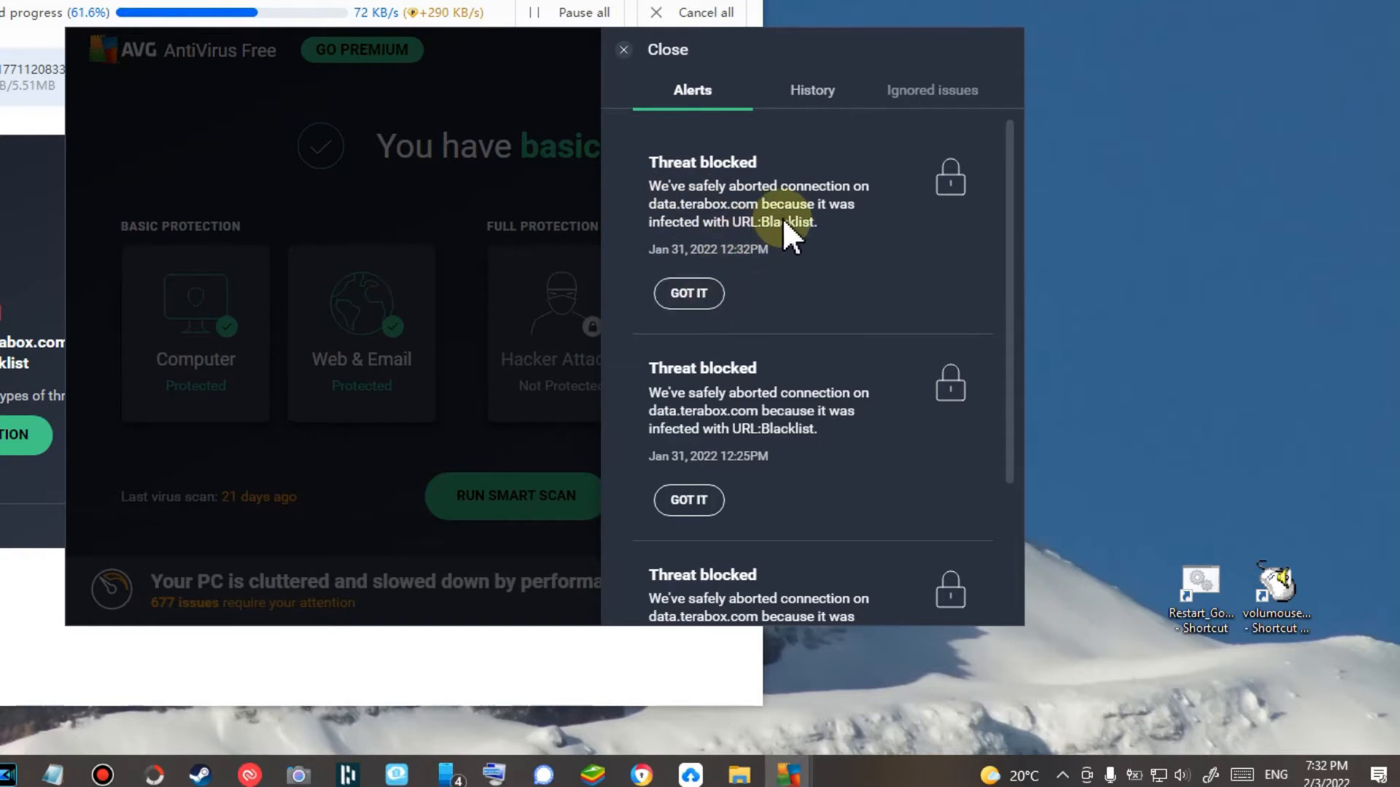
pyautogui.moveTo(830, 164)
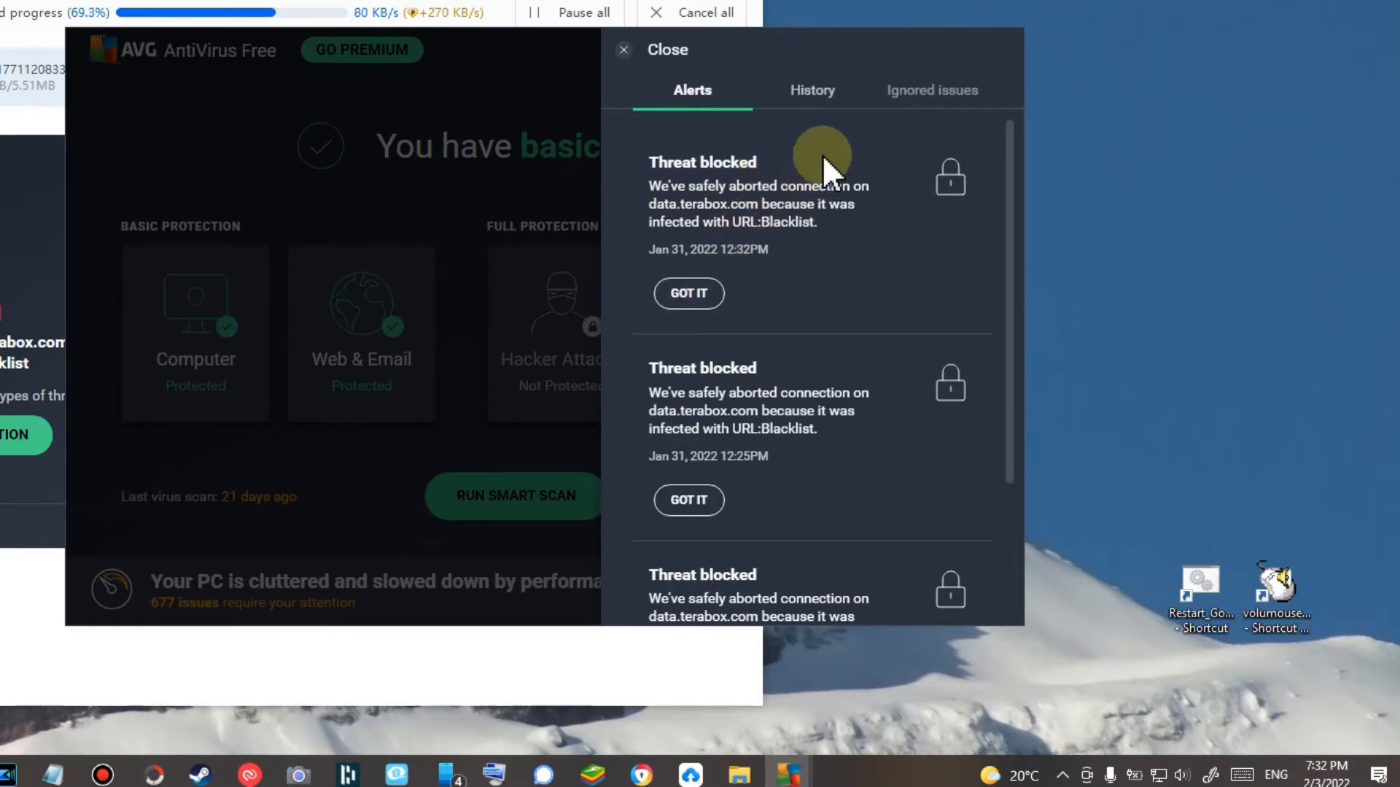
pyautogui.click(623, 50)
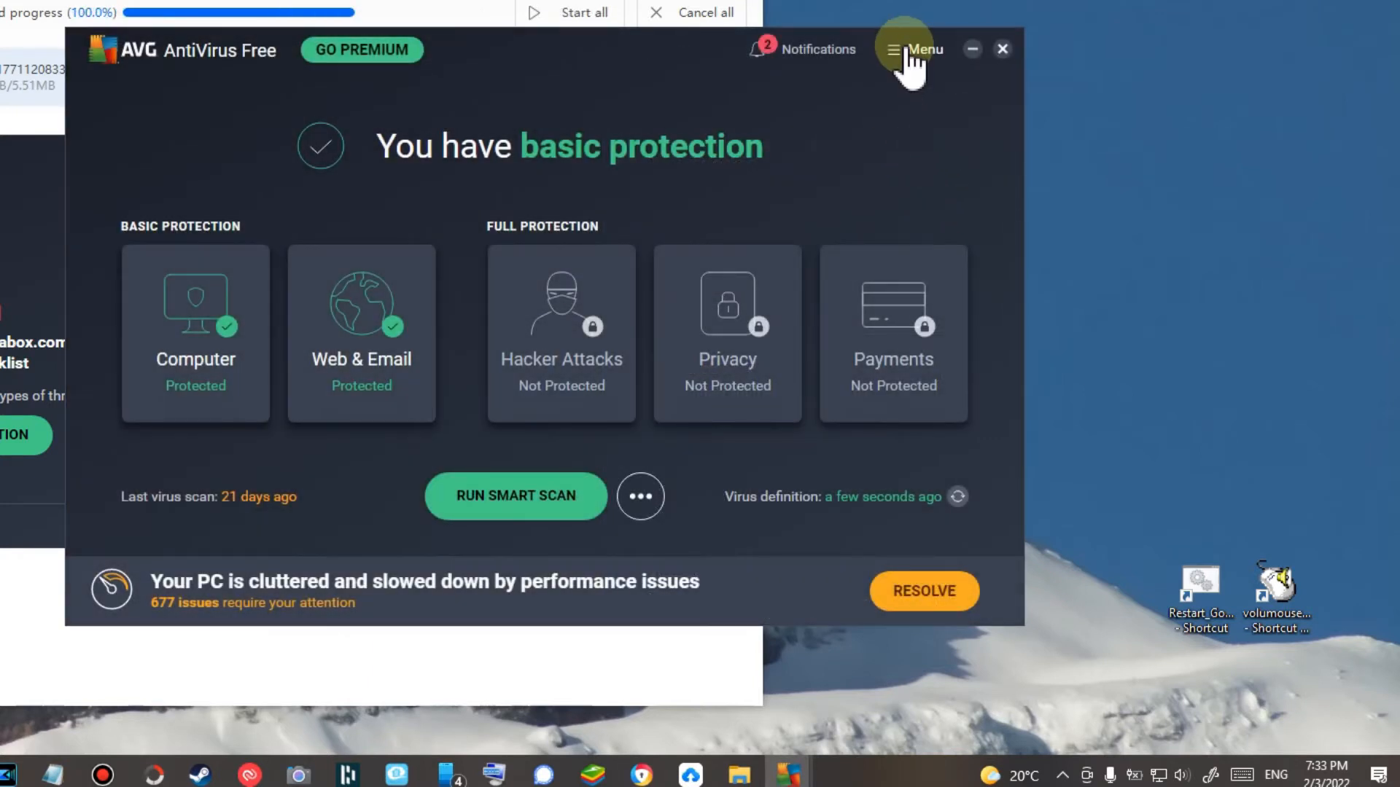
# Reach the Exceptions page via Menu > Settings > General, briefly opening and dismissing Add exception
pyautogui.click(904, 49)
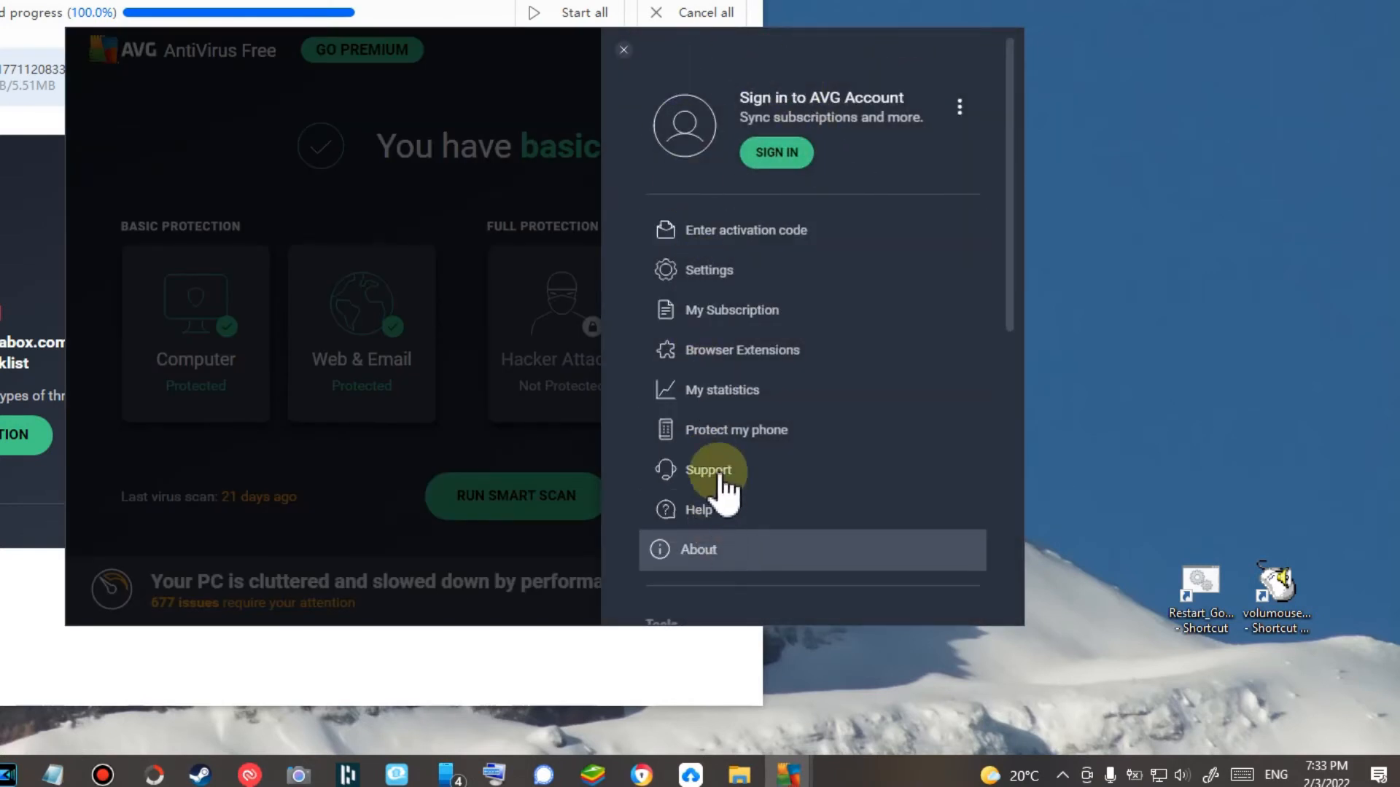
pyautogui.click(711, 270)
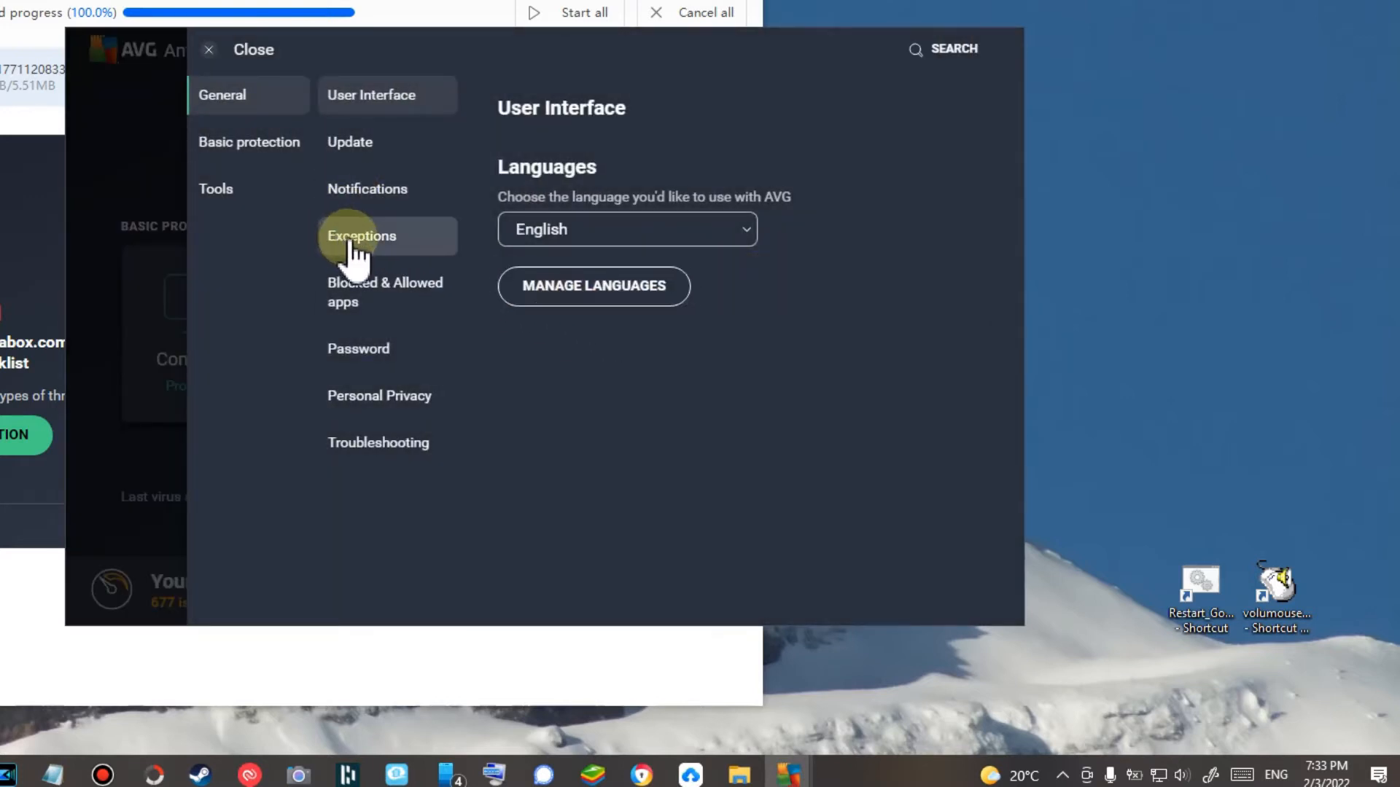
pyautogui.click(360, 236)
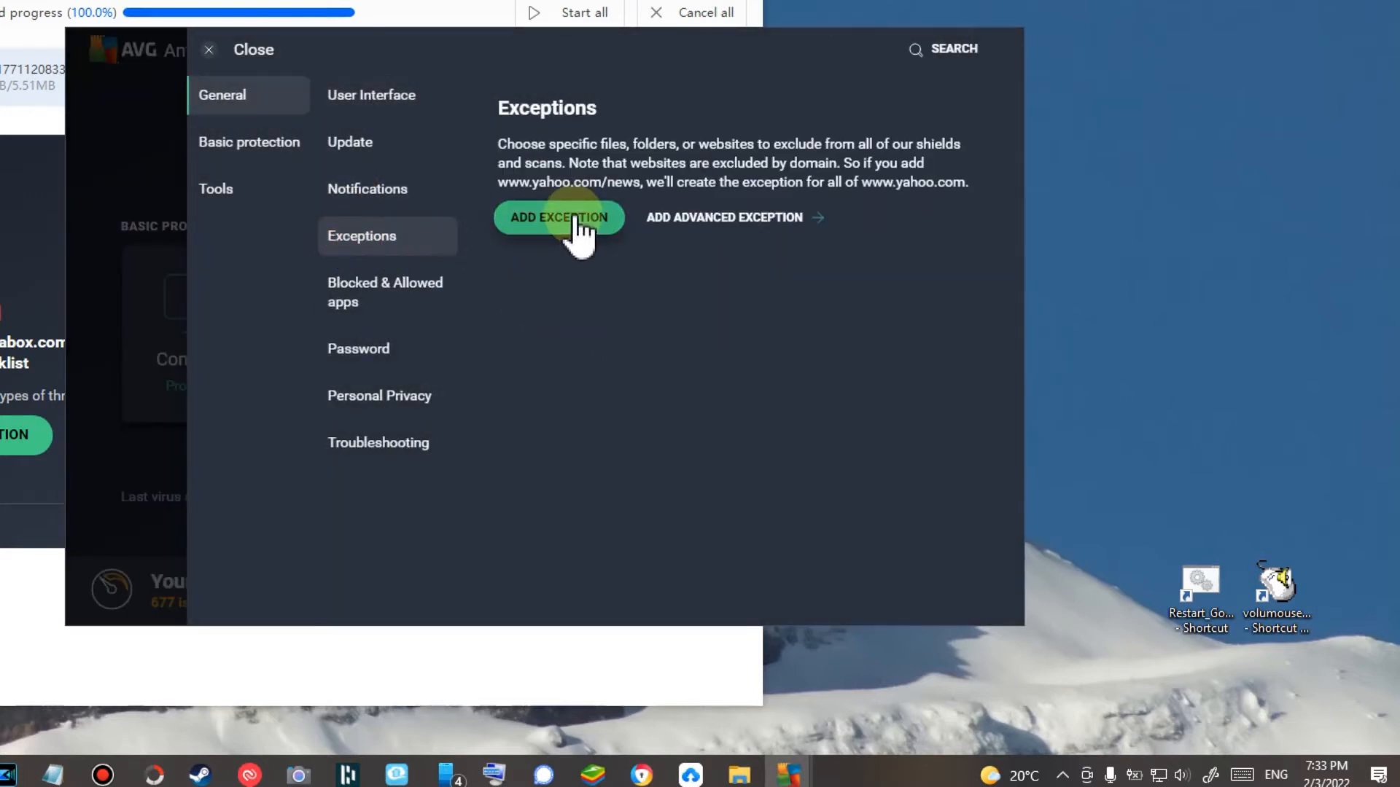
pyautogui.click(559, 217)
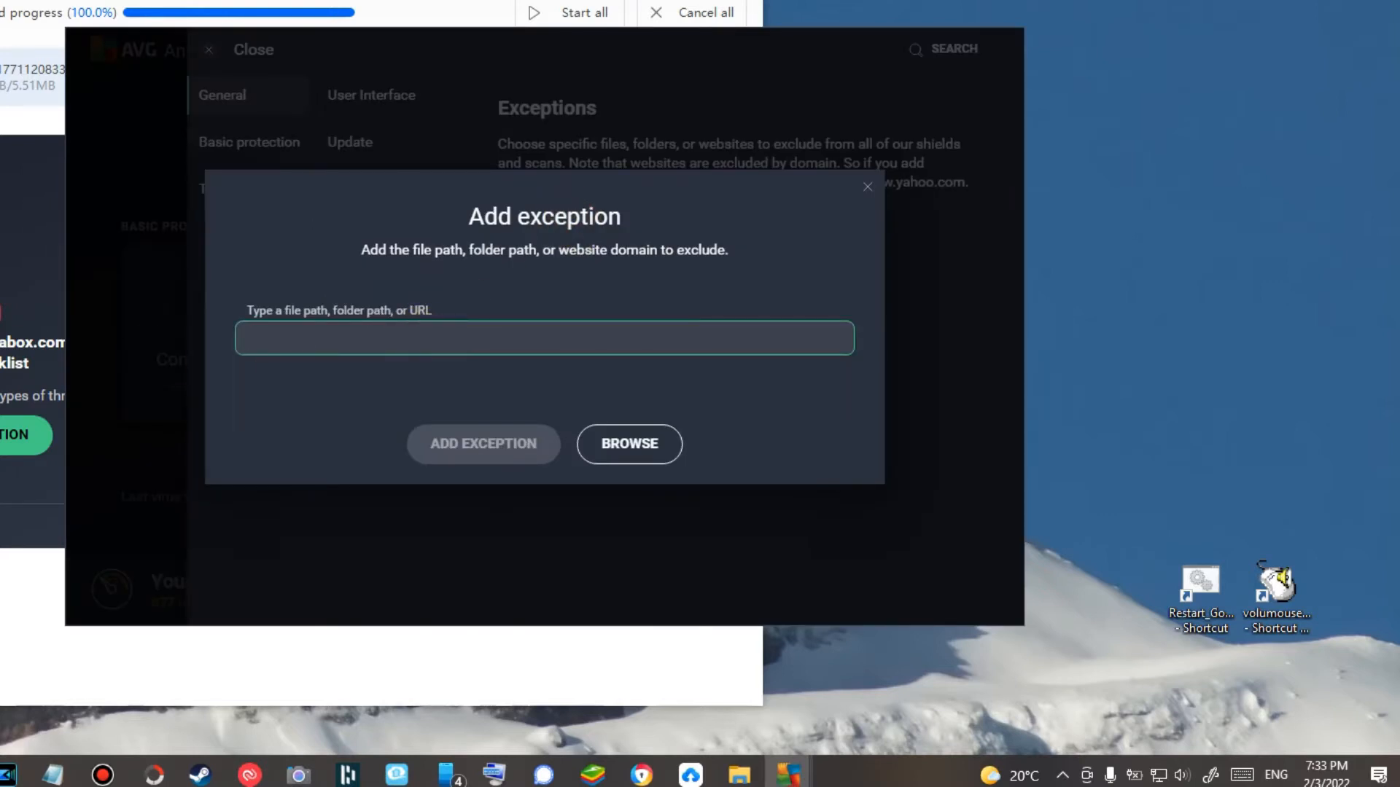
pyautogui.click(865, 186)
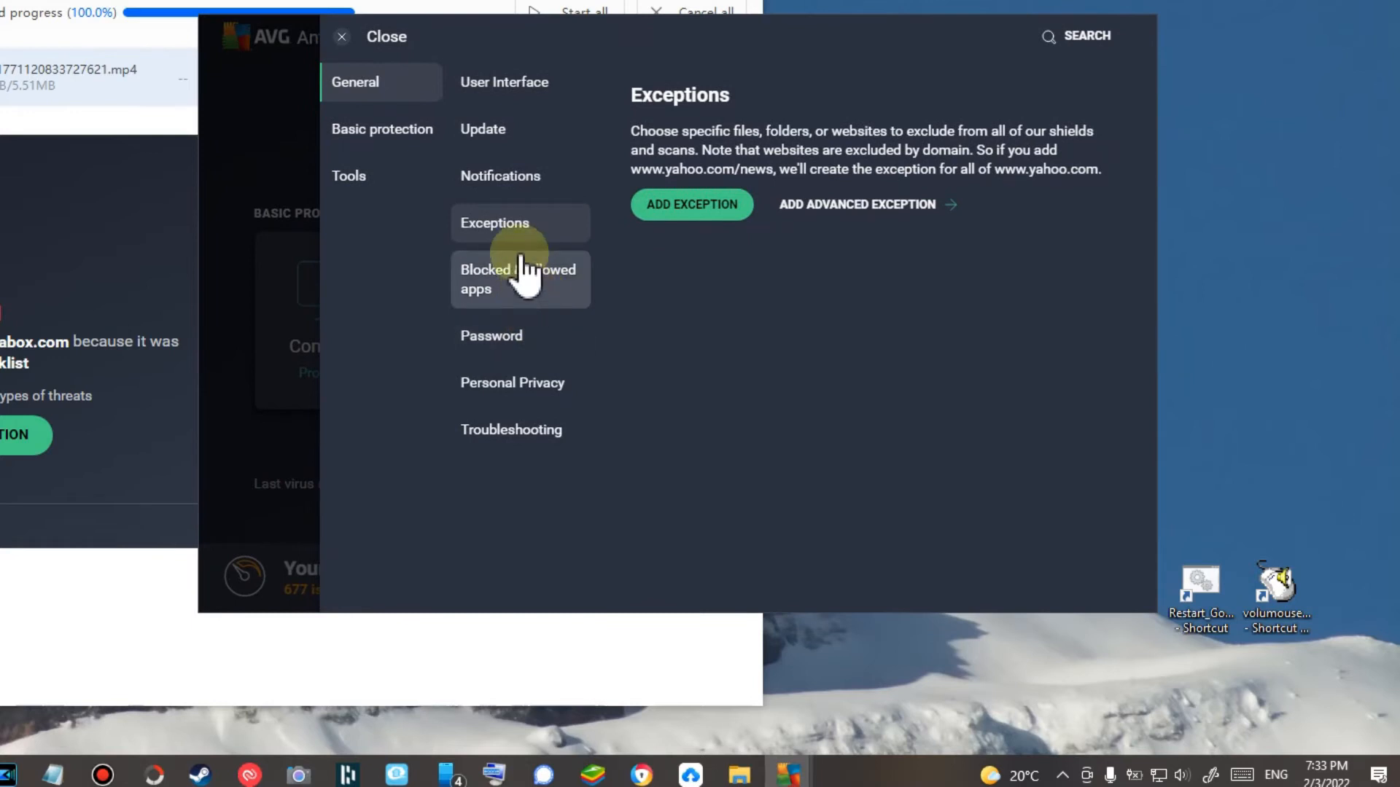
pyautogui.click(691, 205)
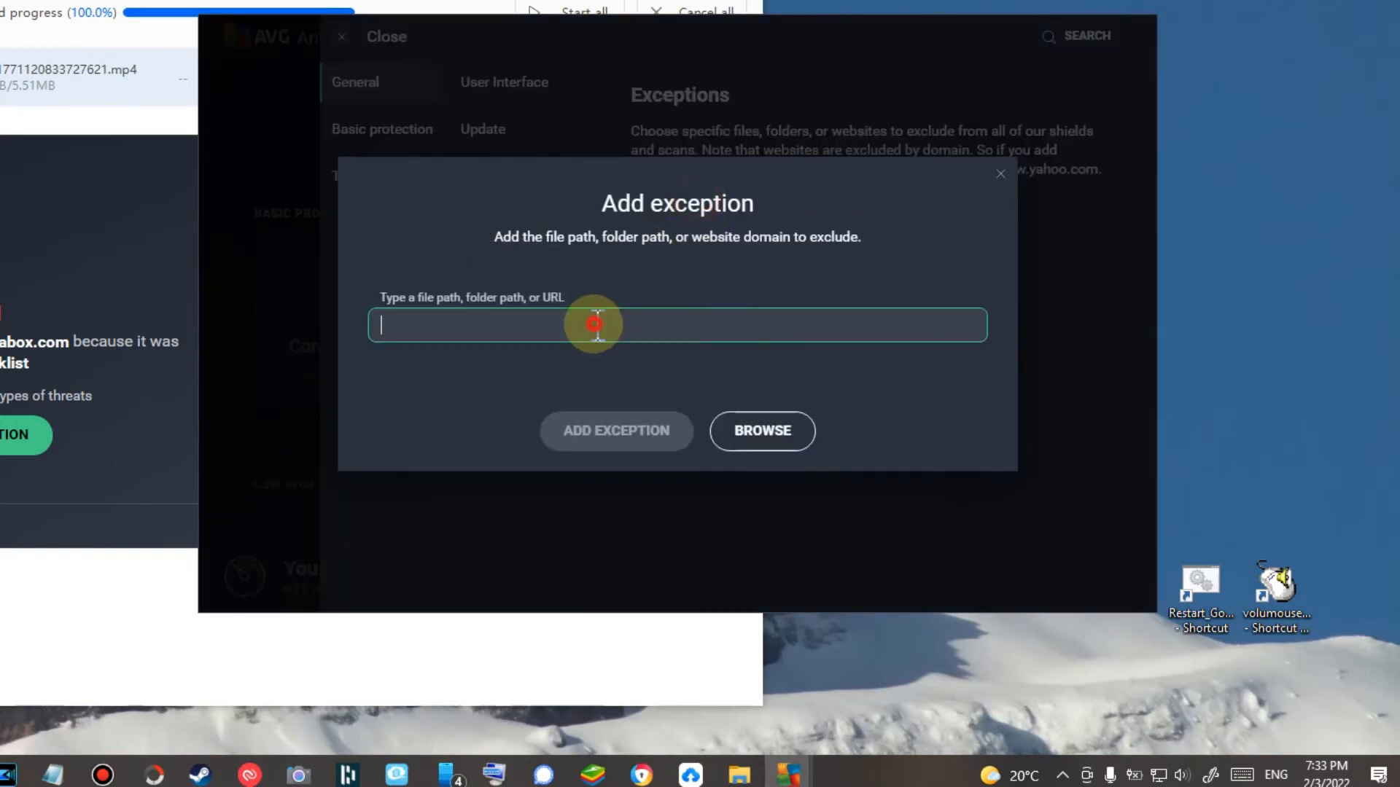
pyautogui.write('data.terabox.')
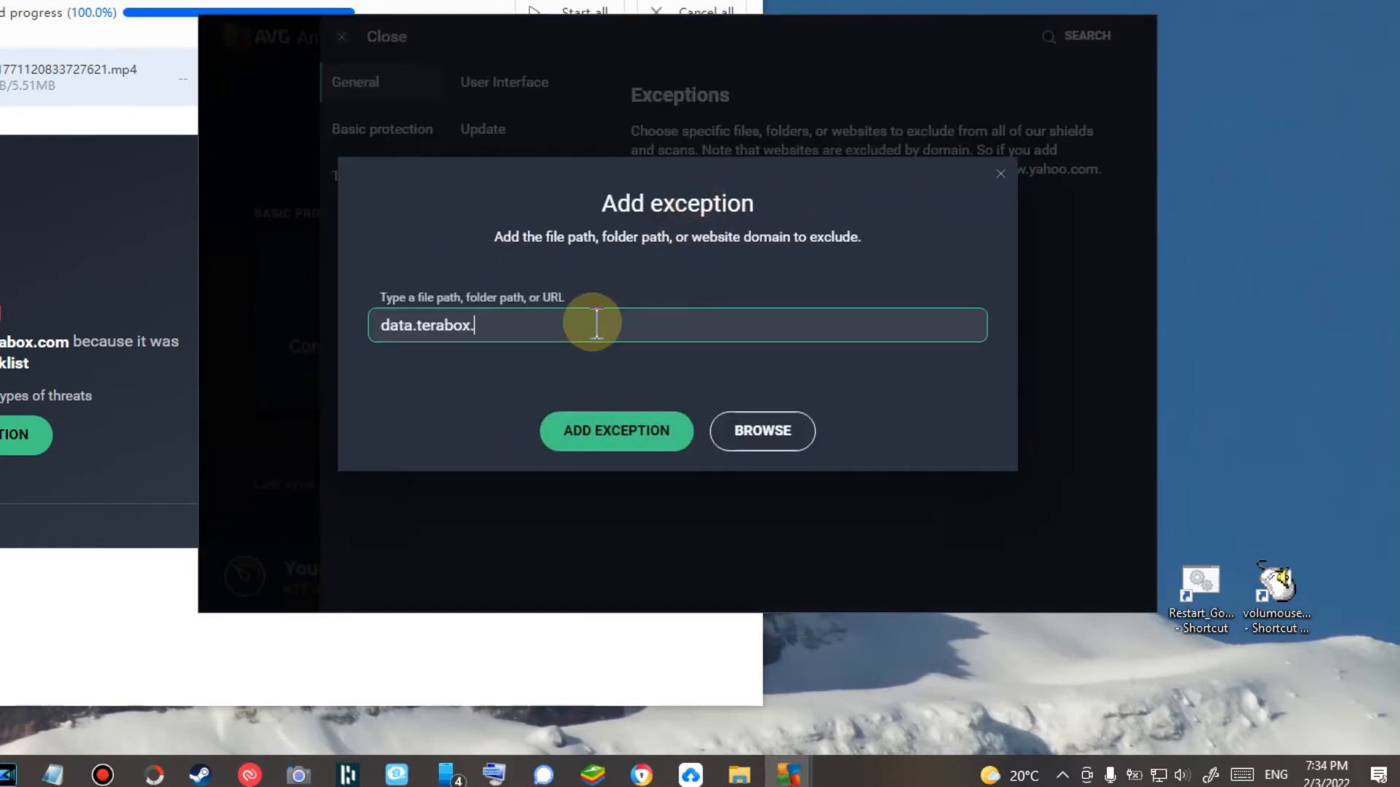
pyautogui.write('com')
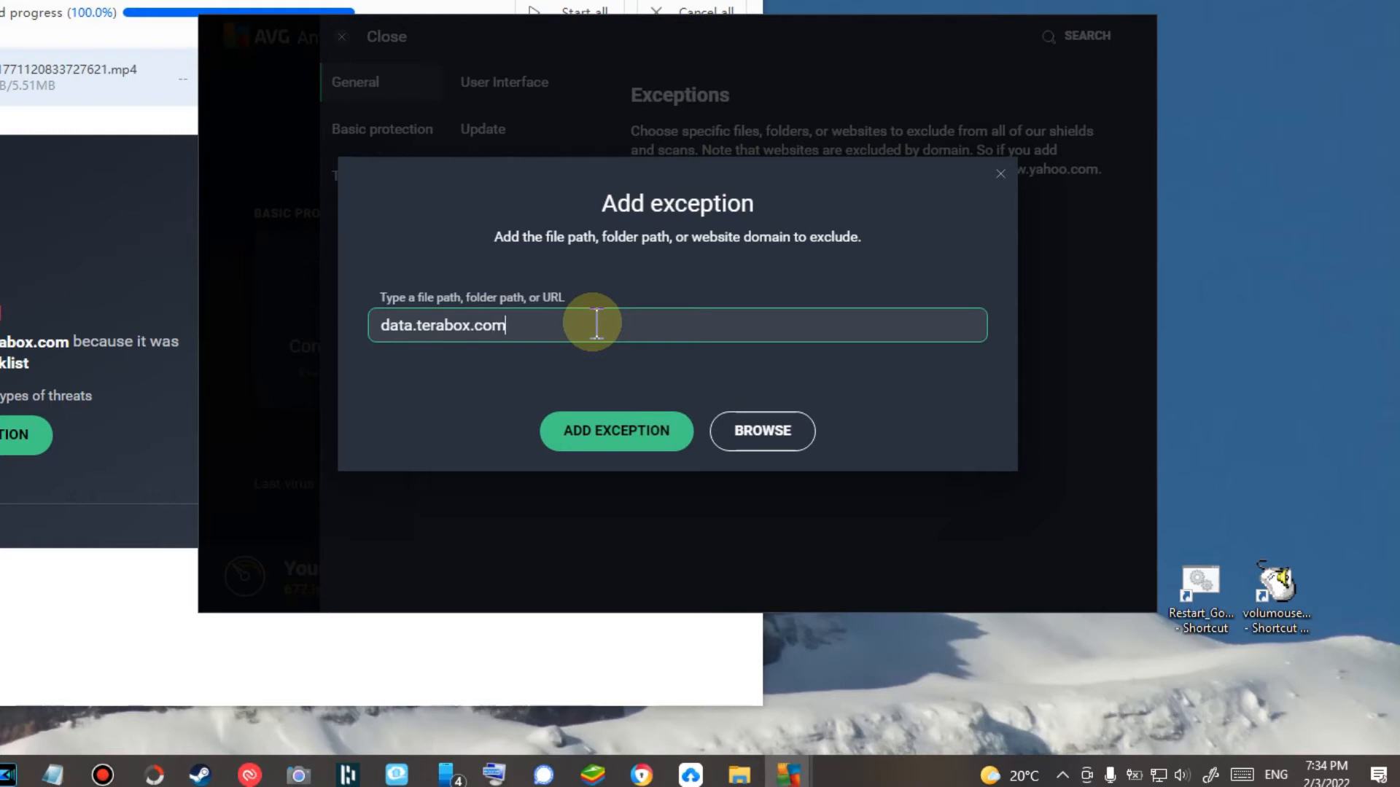
pyautogui.click(615, 432)
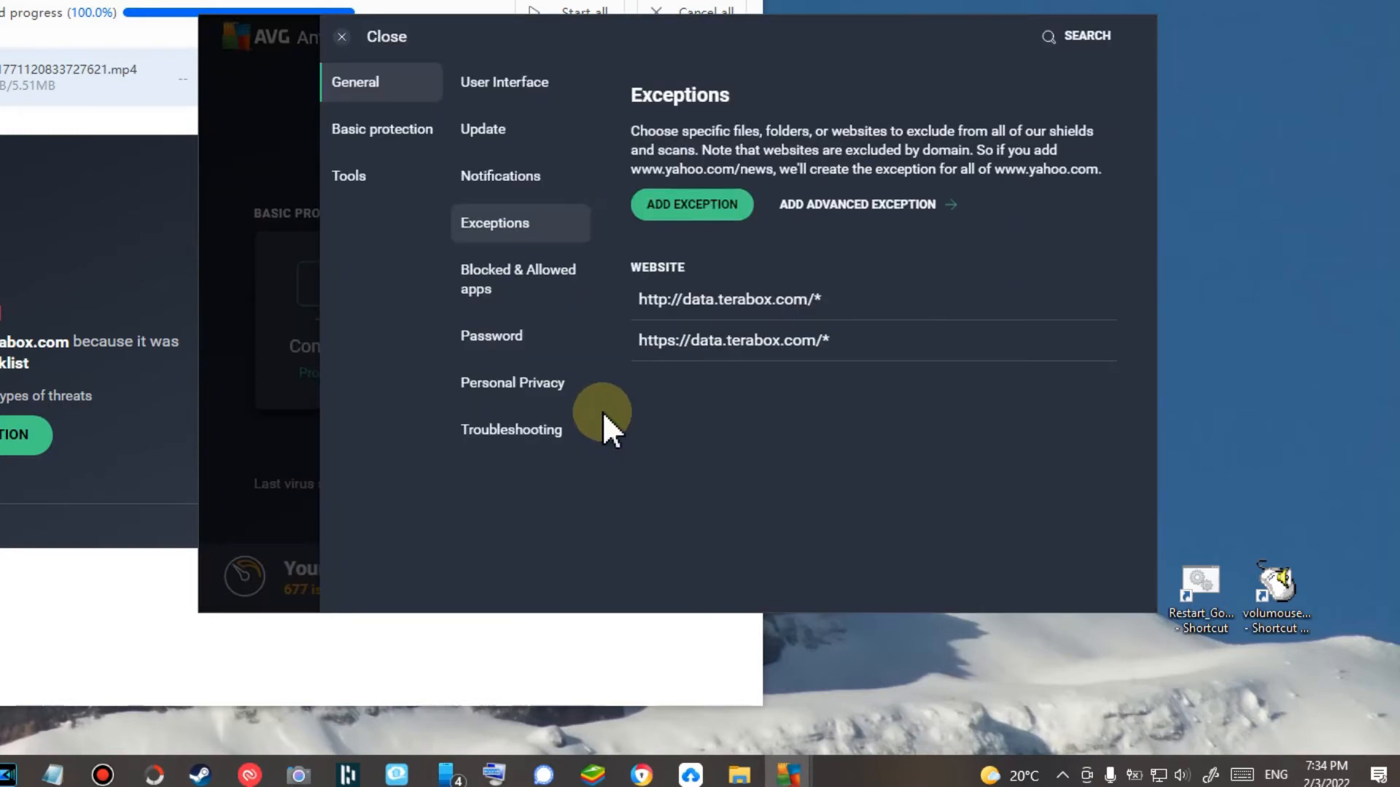
pyautogui.moveTo(992, 358)
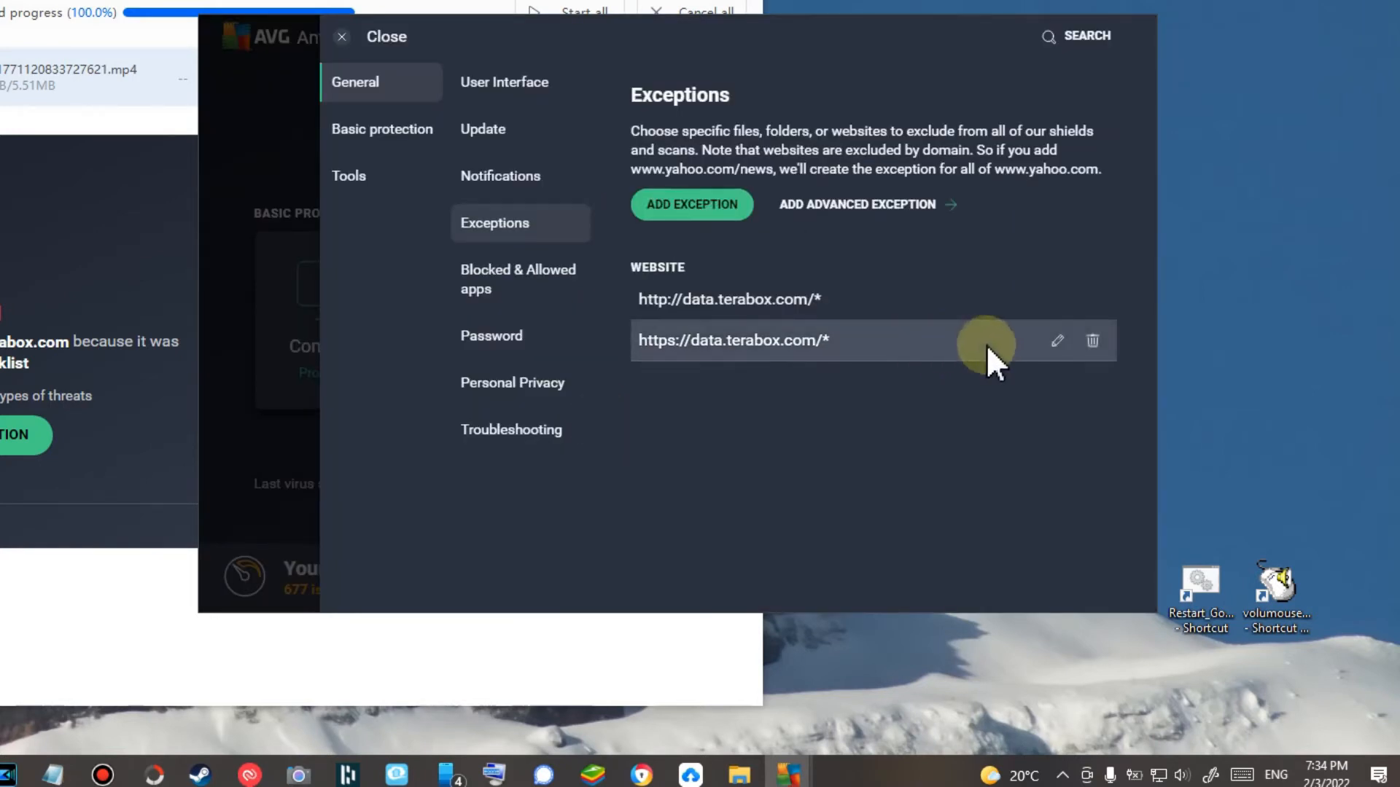
pyautogui.click(1092, 341)
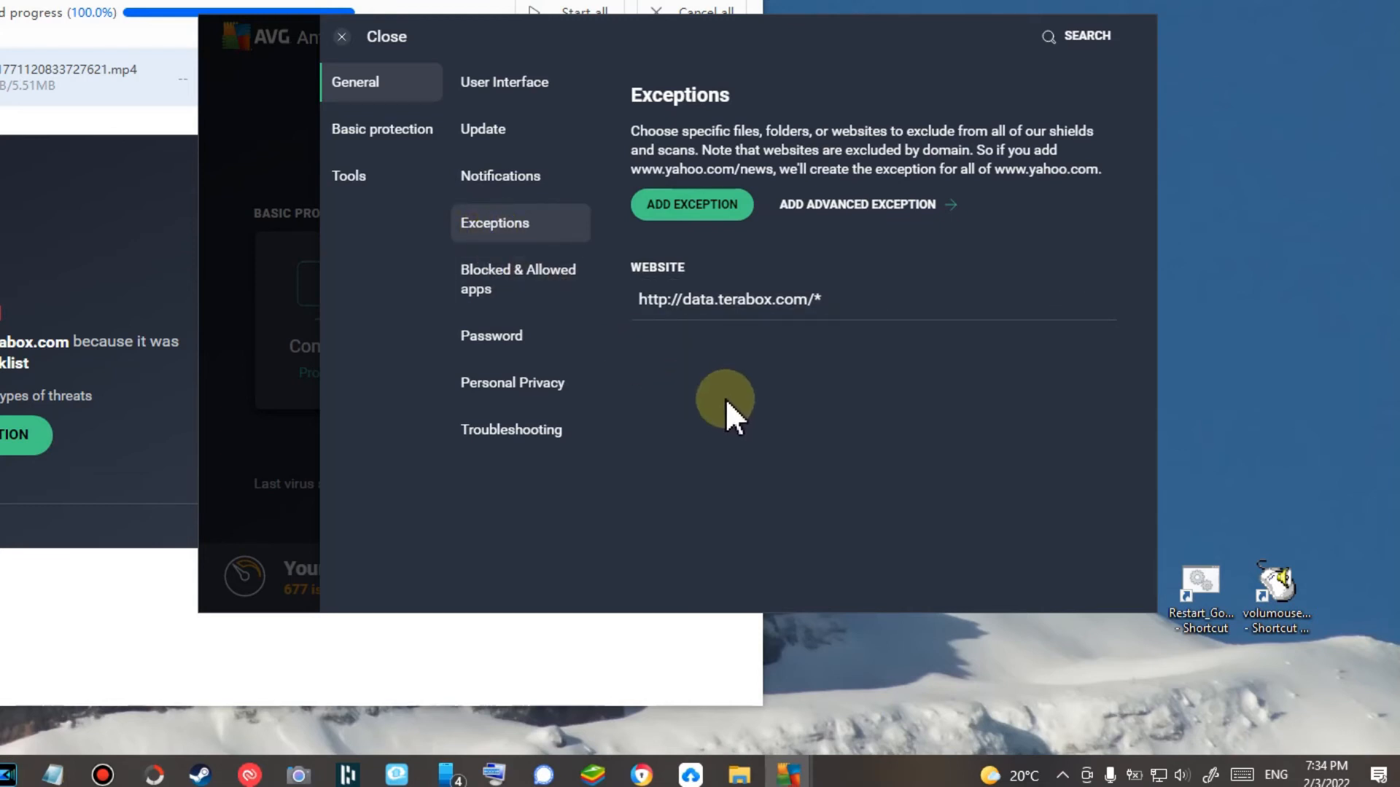
pyautogui.moveTo(719, 501)
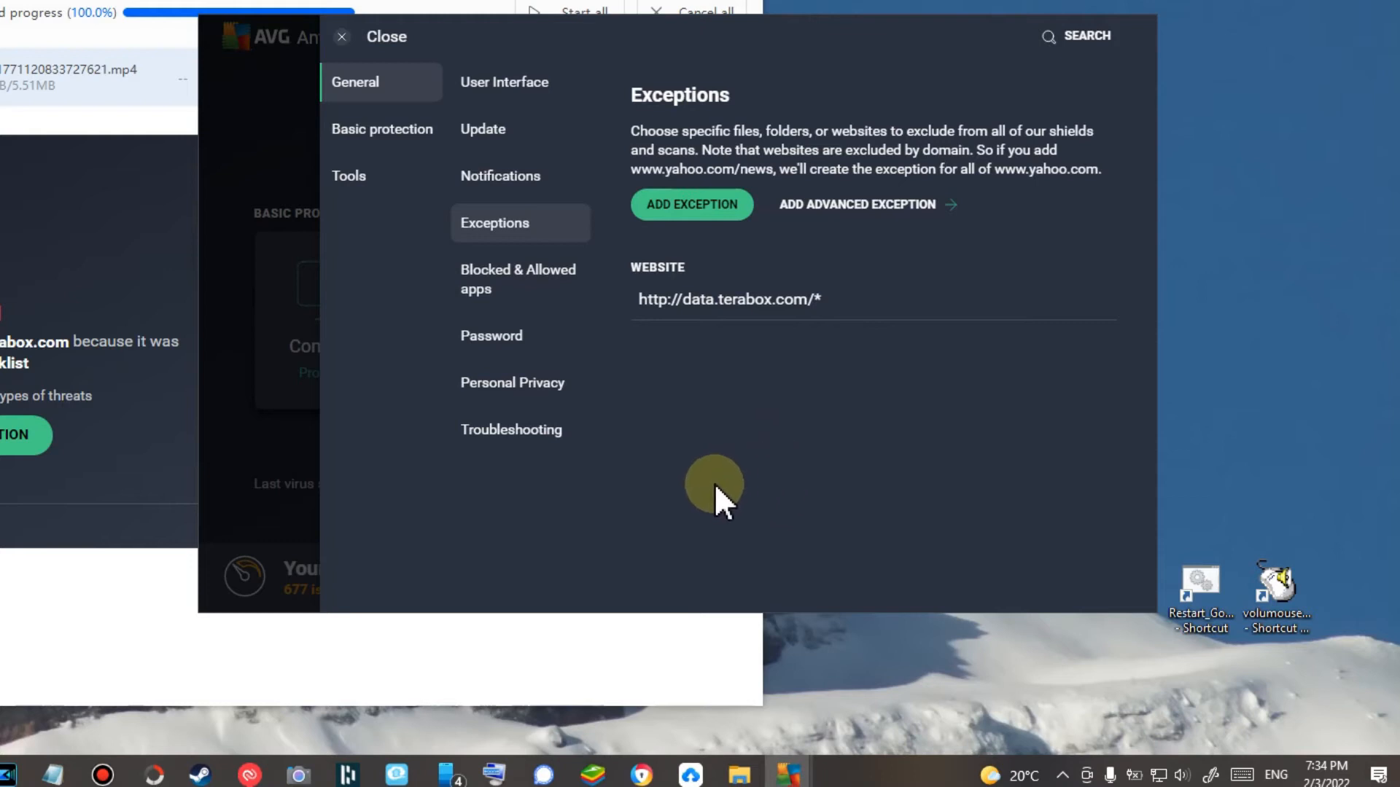
# Back in TeraBox, retry the deleted mp4 download so it resumes transferring
pyautogui.click(372, 37)
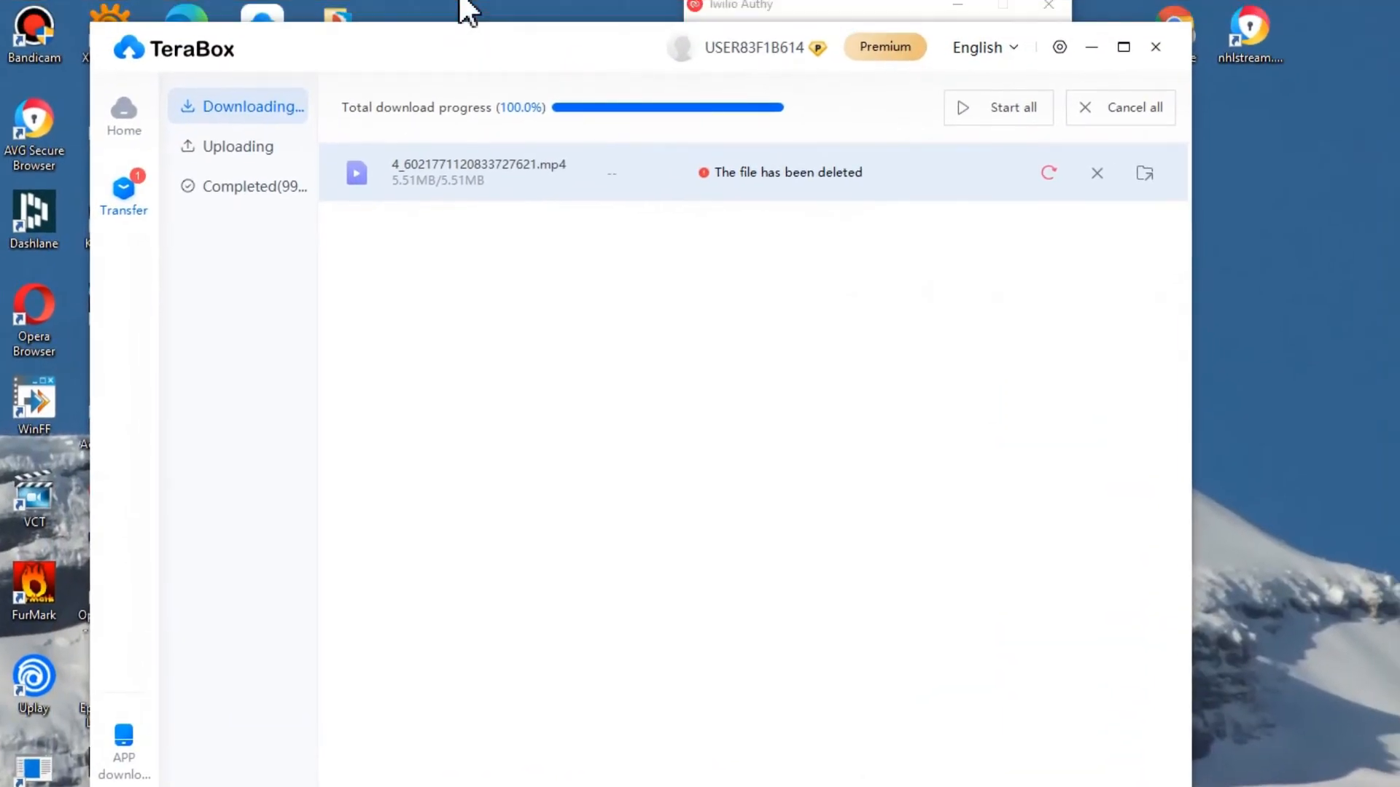
pyautogui.click(1048, 172)
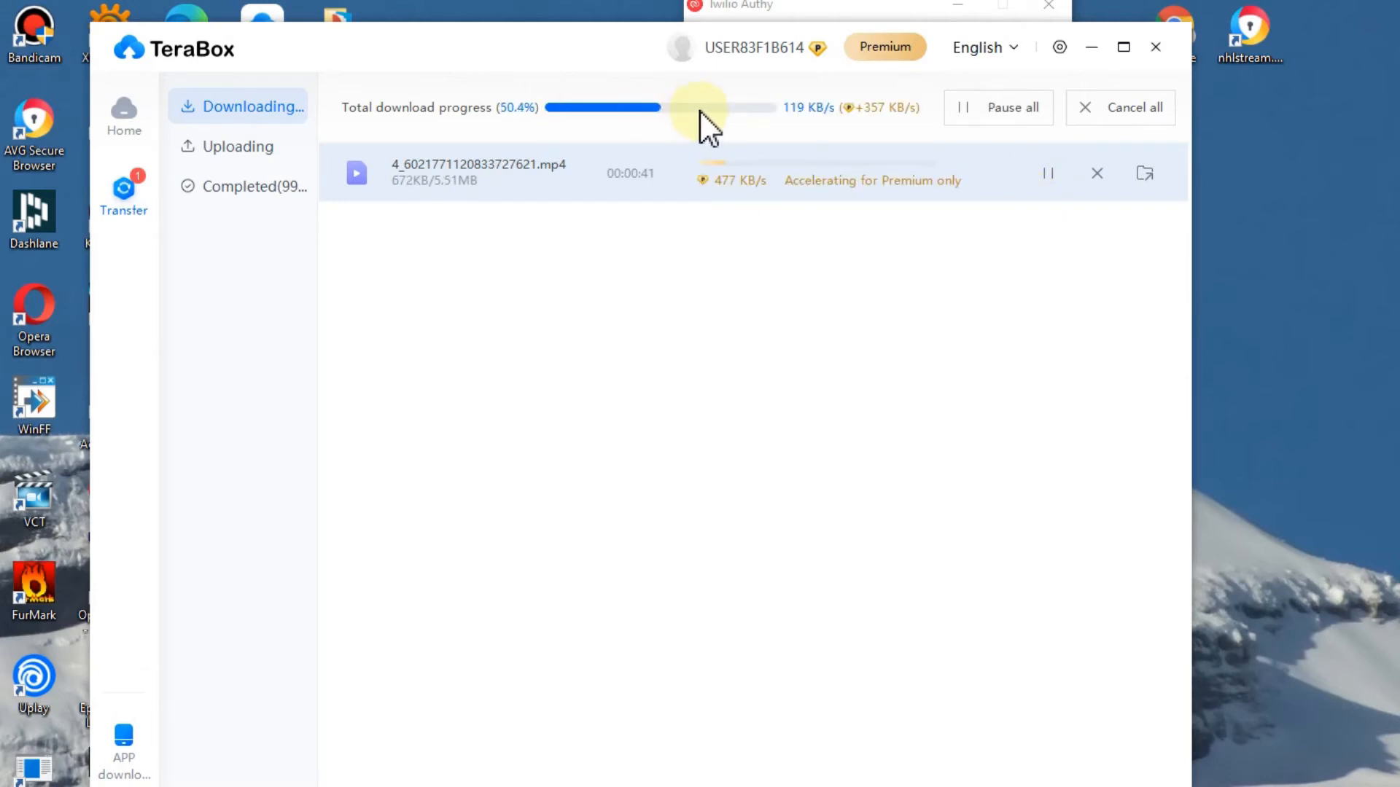
pyautogui.moveTo(861, 269)
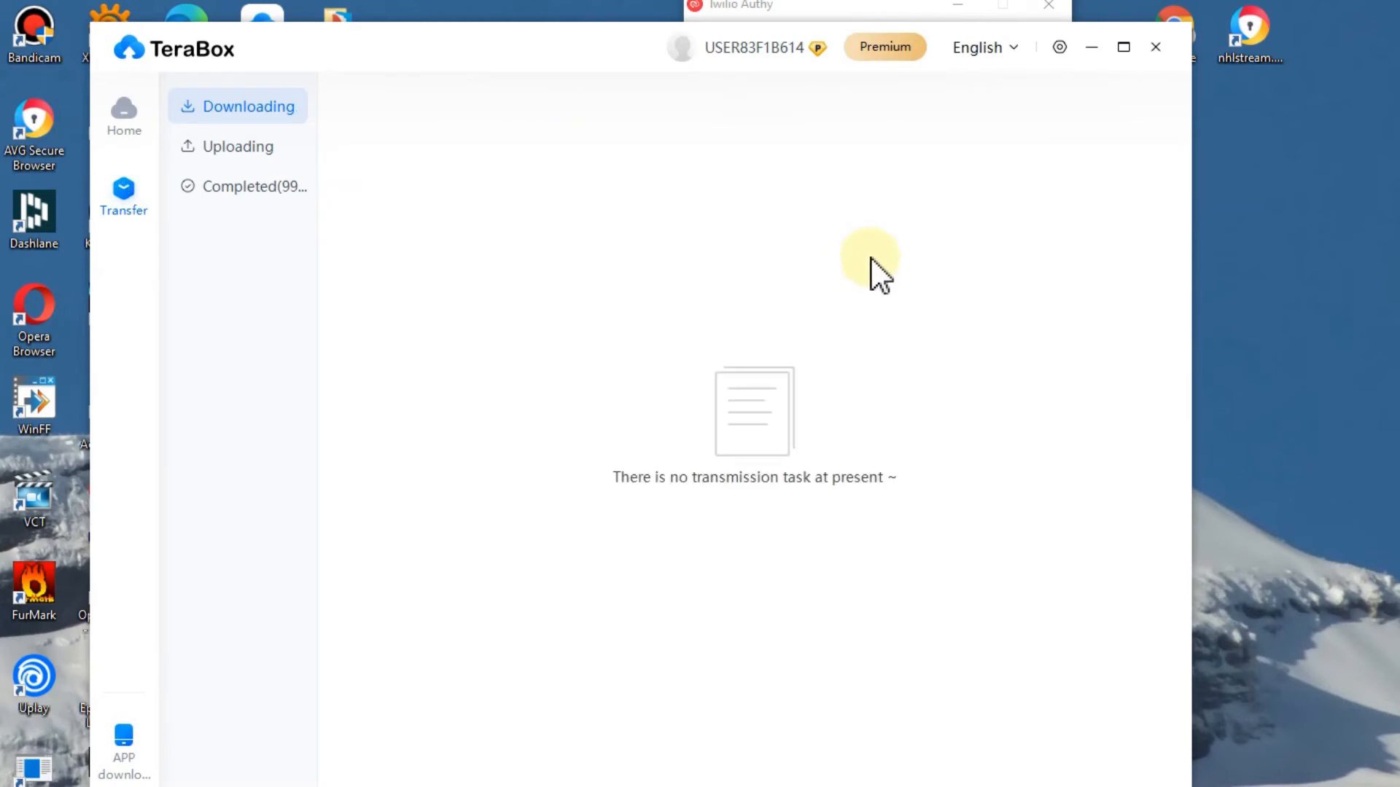
pyautogui.moveTo(897, 178)
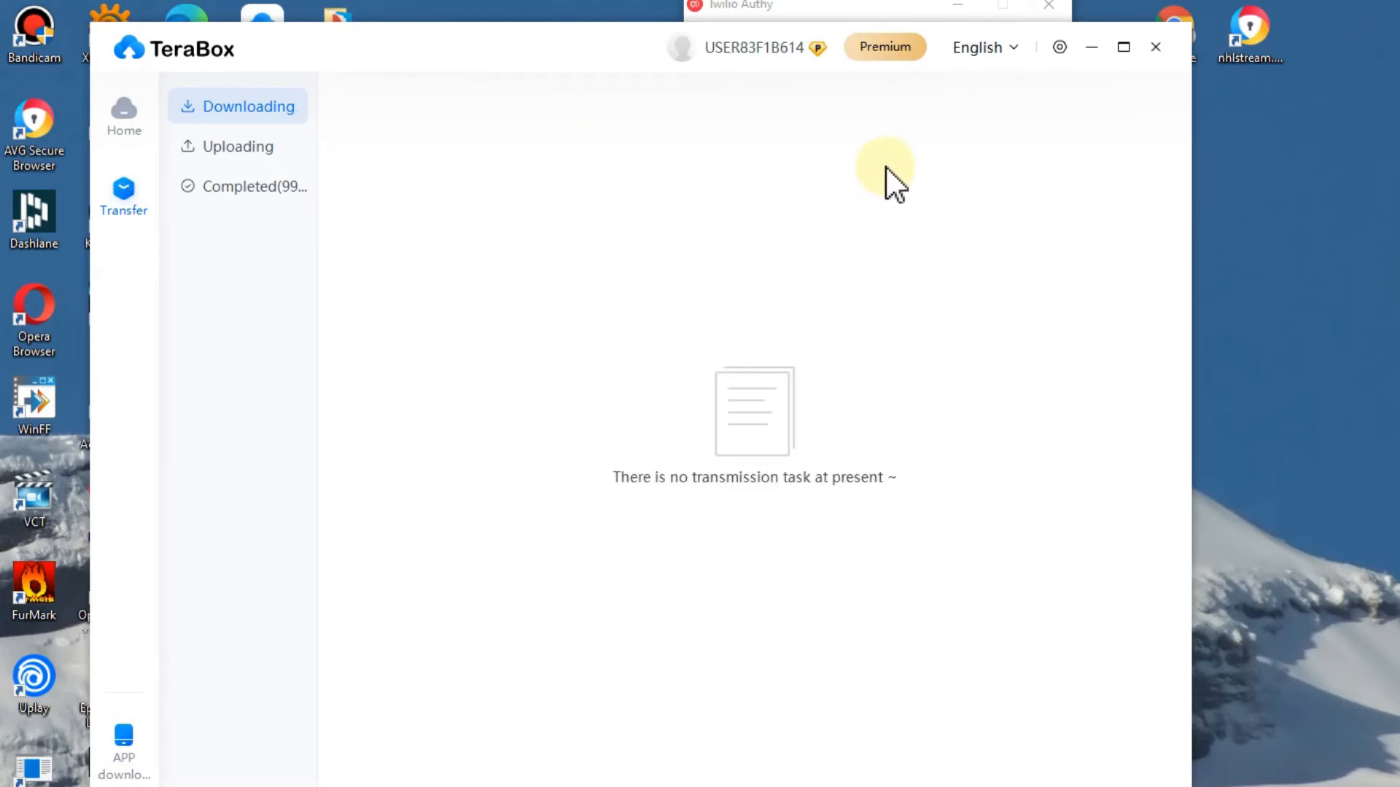
pyautogui.moveTo(901, 178)
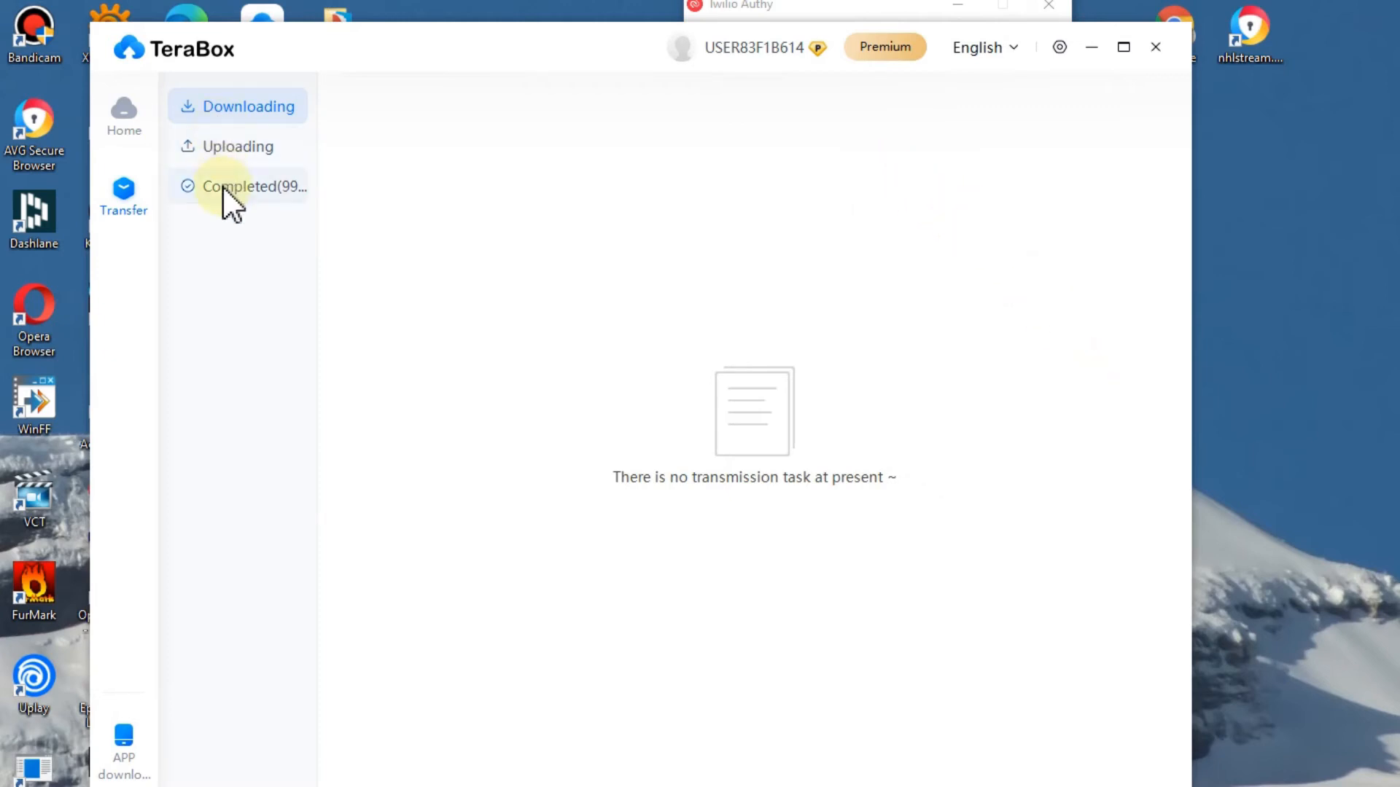
# Show the completed mp4 transfer and reveal it in the Downloads folder in File Explorer
pyautogui.click(256, 186)
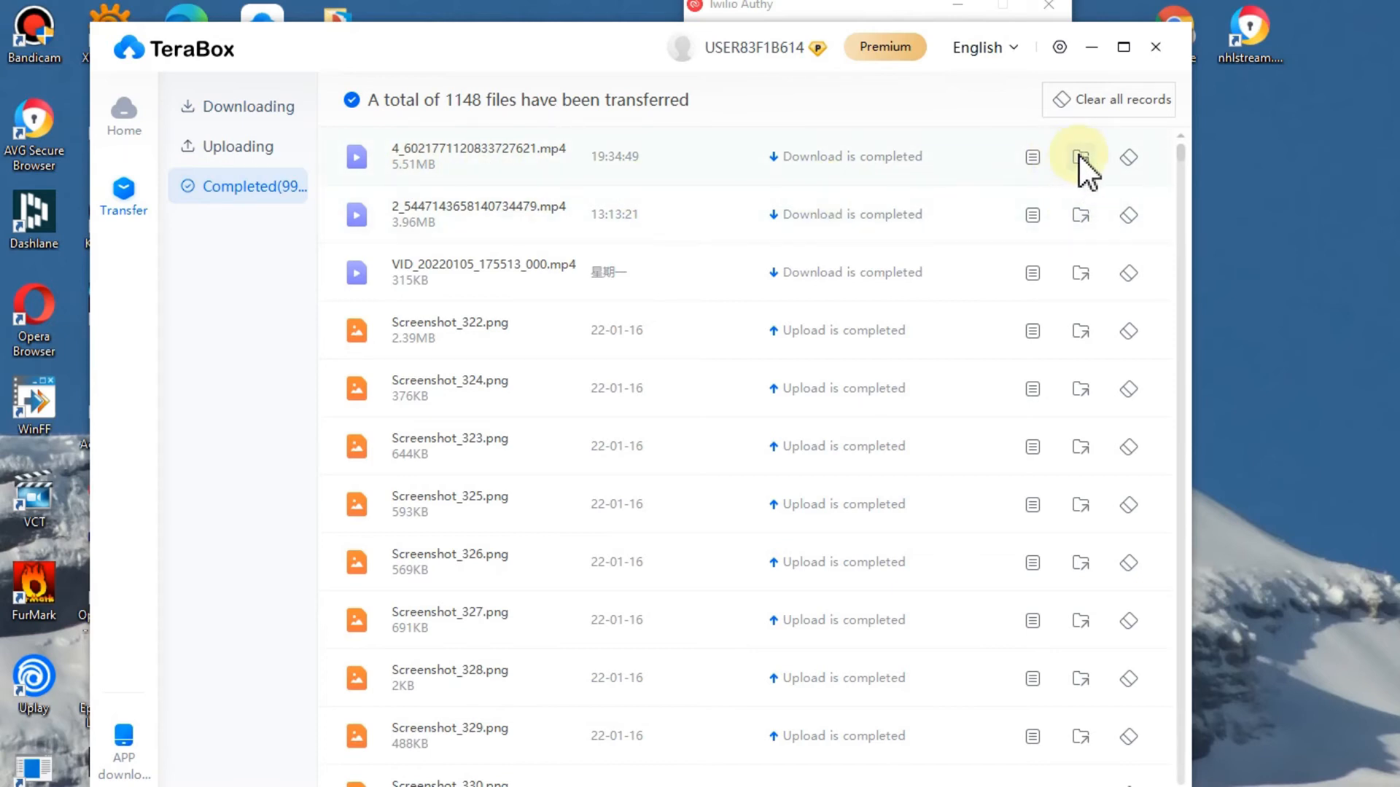
pyautogui.moveTo(1081, 158)
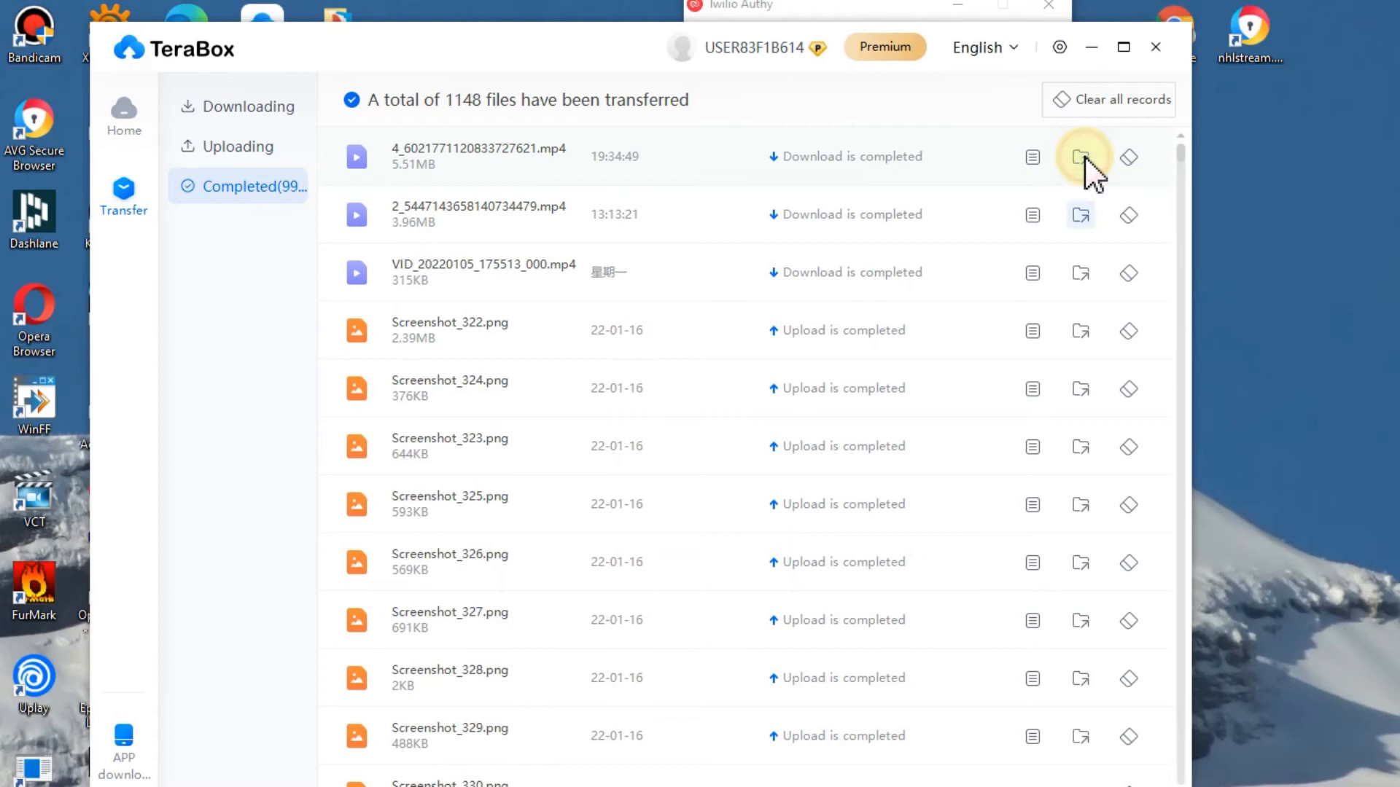
pyautogui.click(1083, 156)
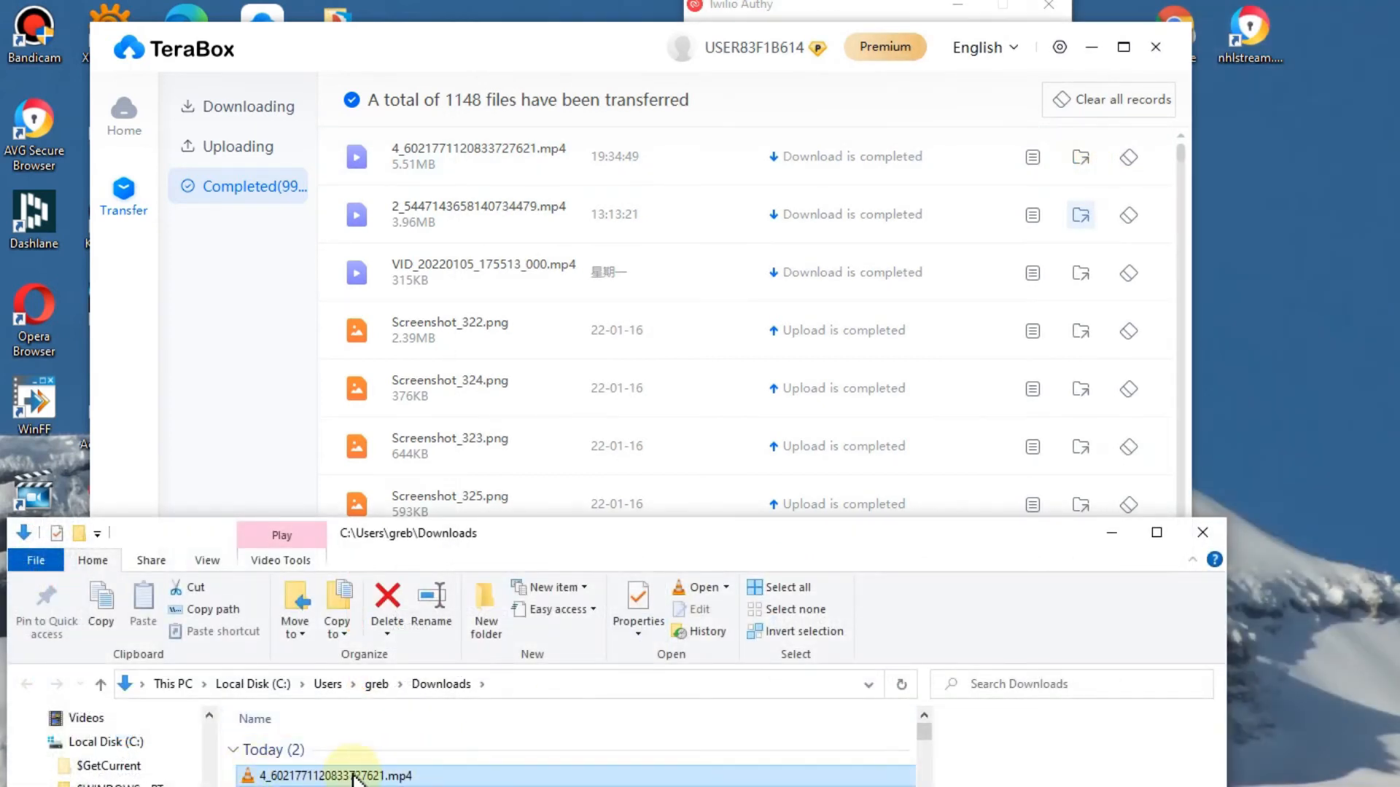
pyautogui.moveTo(870, 643)
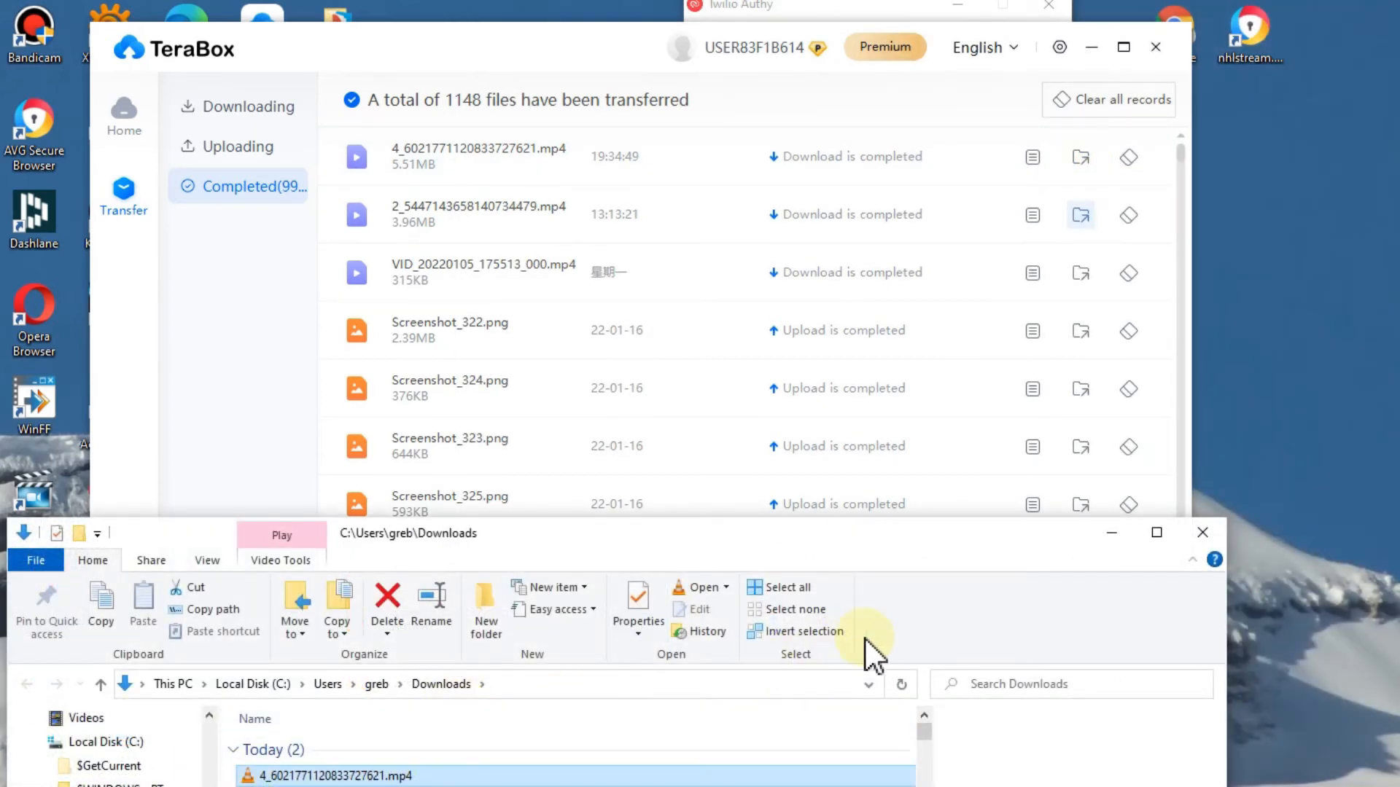
pyautogui.moveTo(1183, 411)
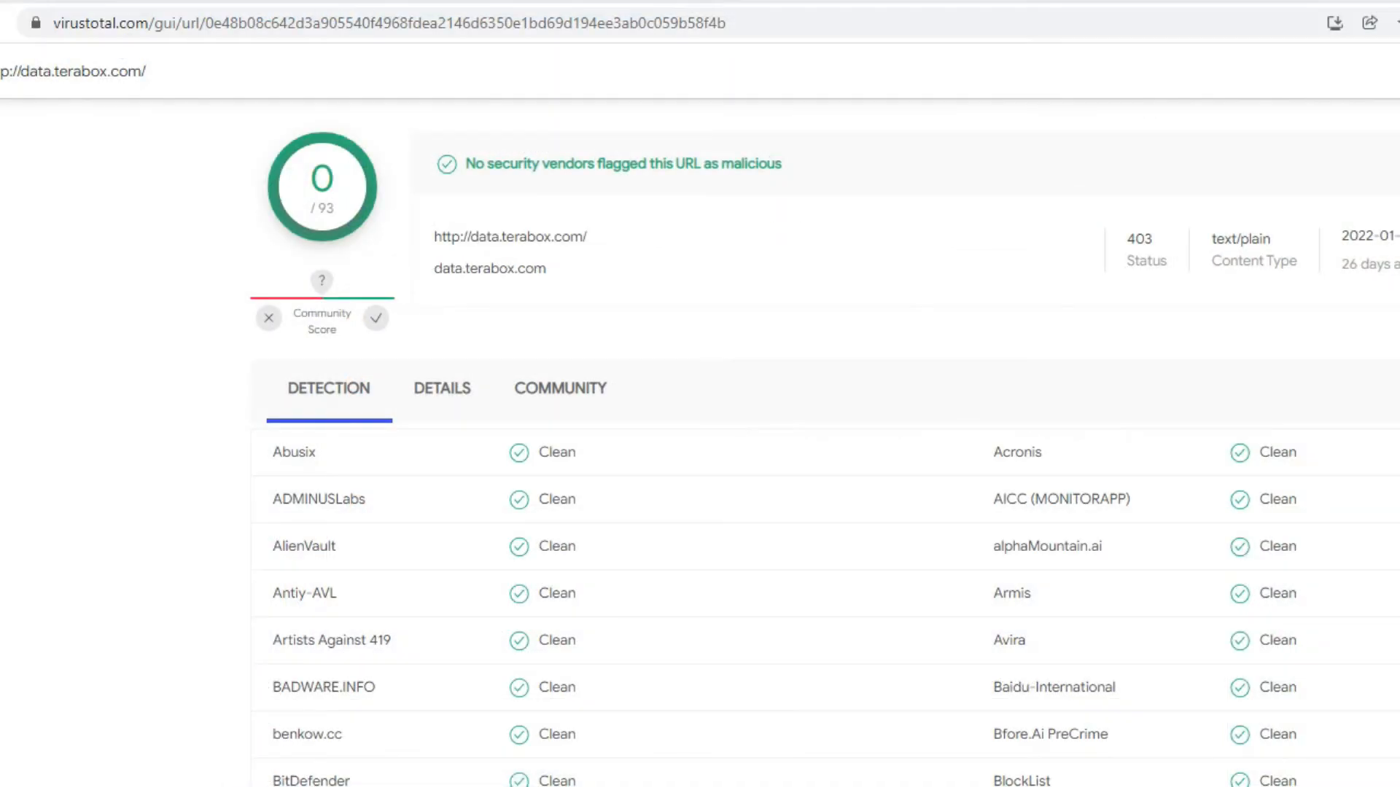
pyautogui.moveTo(194, 164)
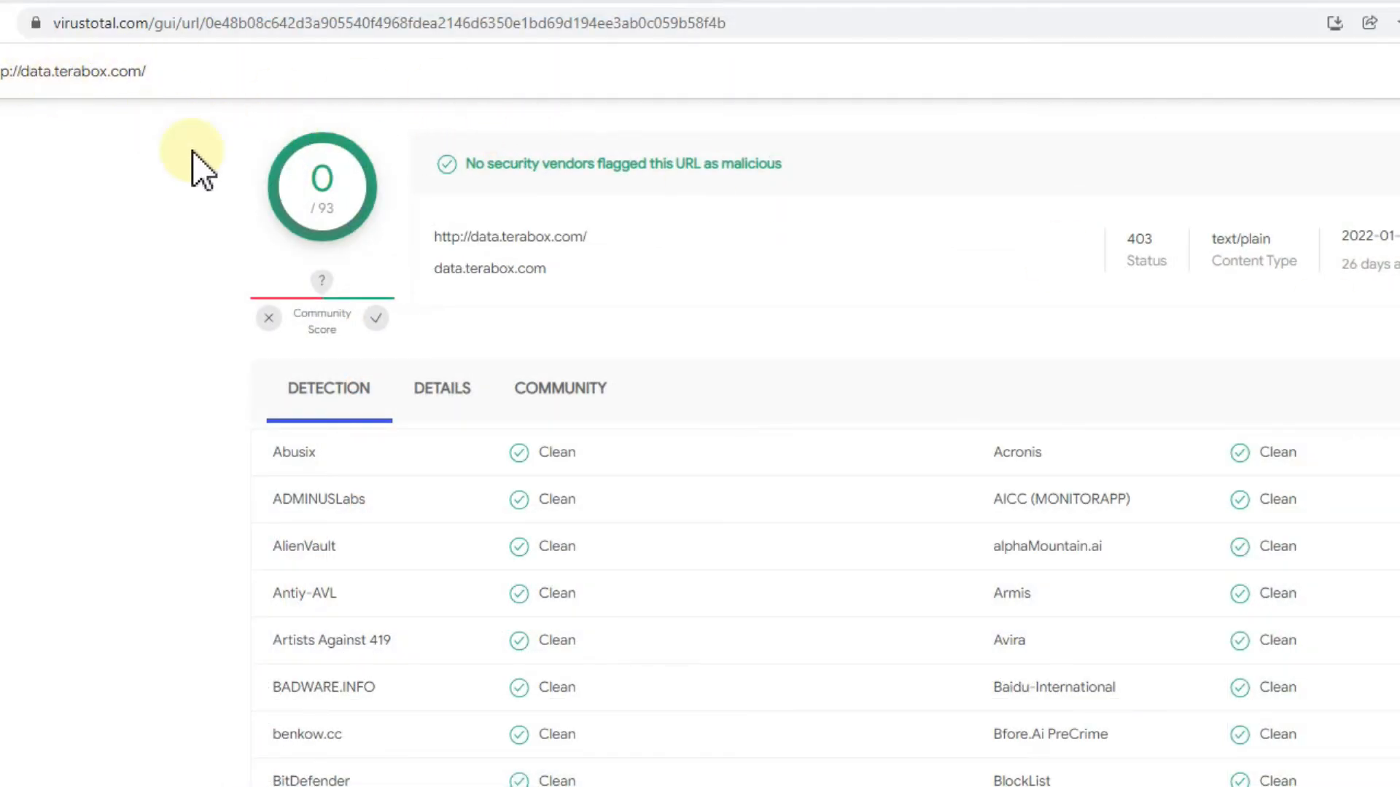
pyautogui.moveTo(450, 286)
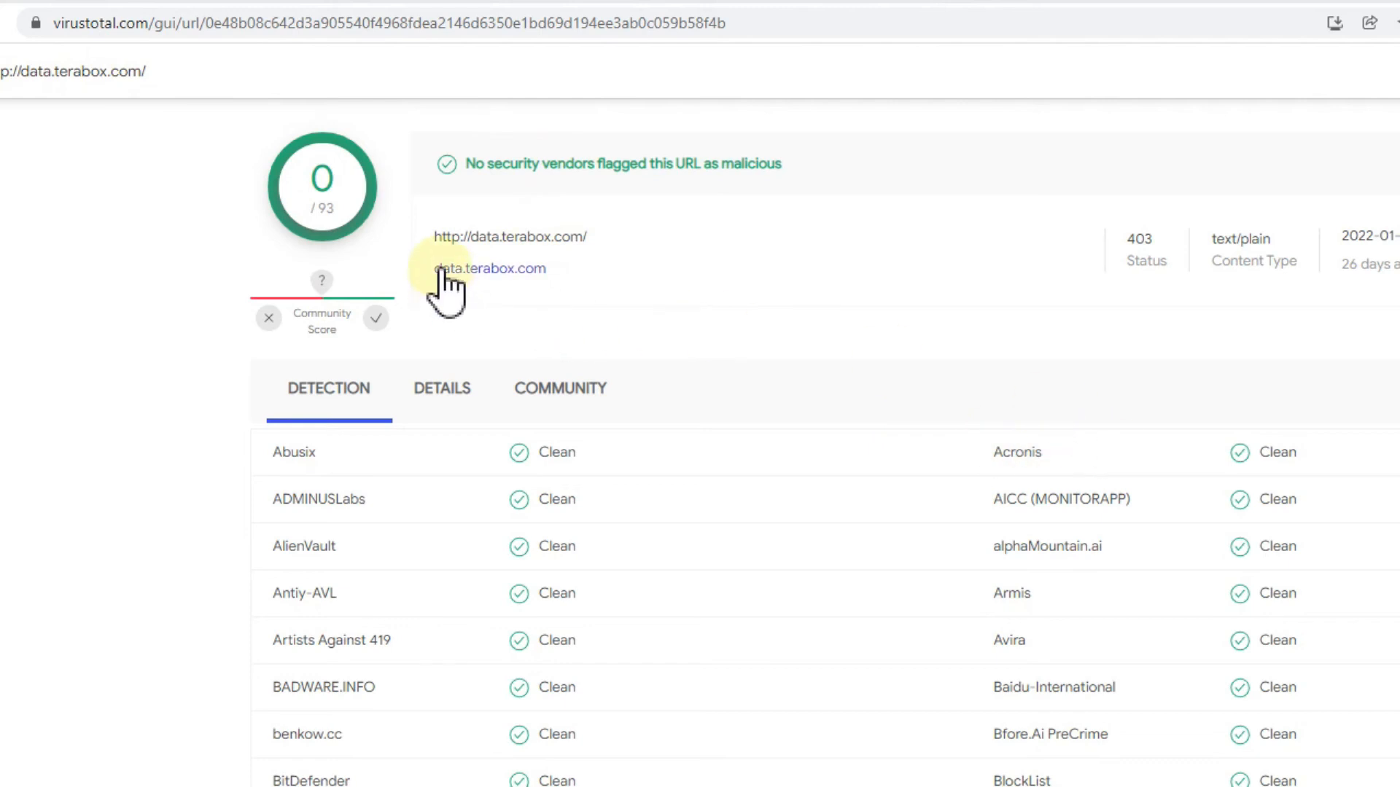
pyautogui.moveTo(584, 392)
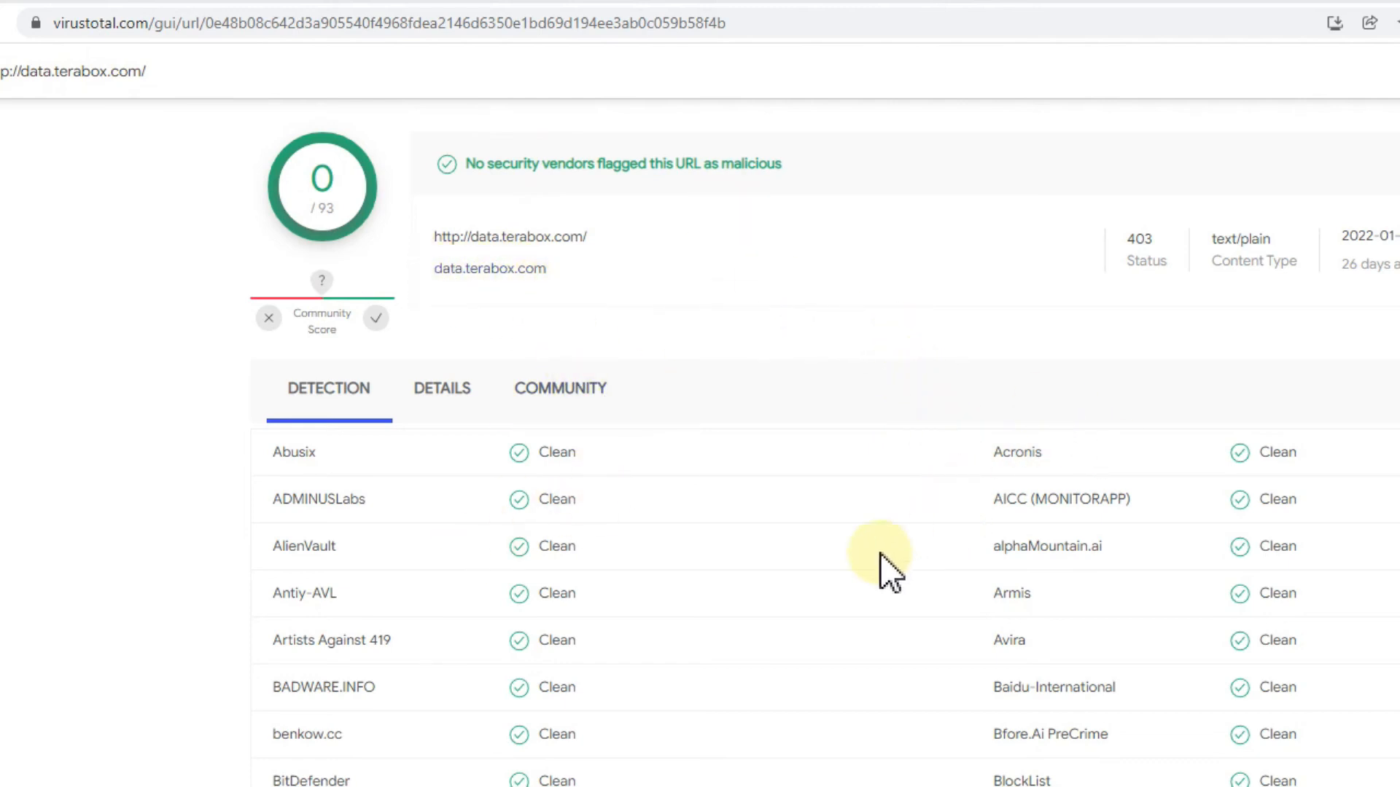
# Scroll through the VirusTotal detection results for data.terabox.com showing 0 of 93 vendors flagged
pyautogui.scroll(-3)
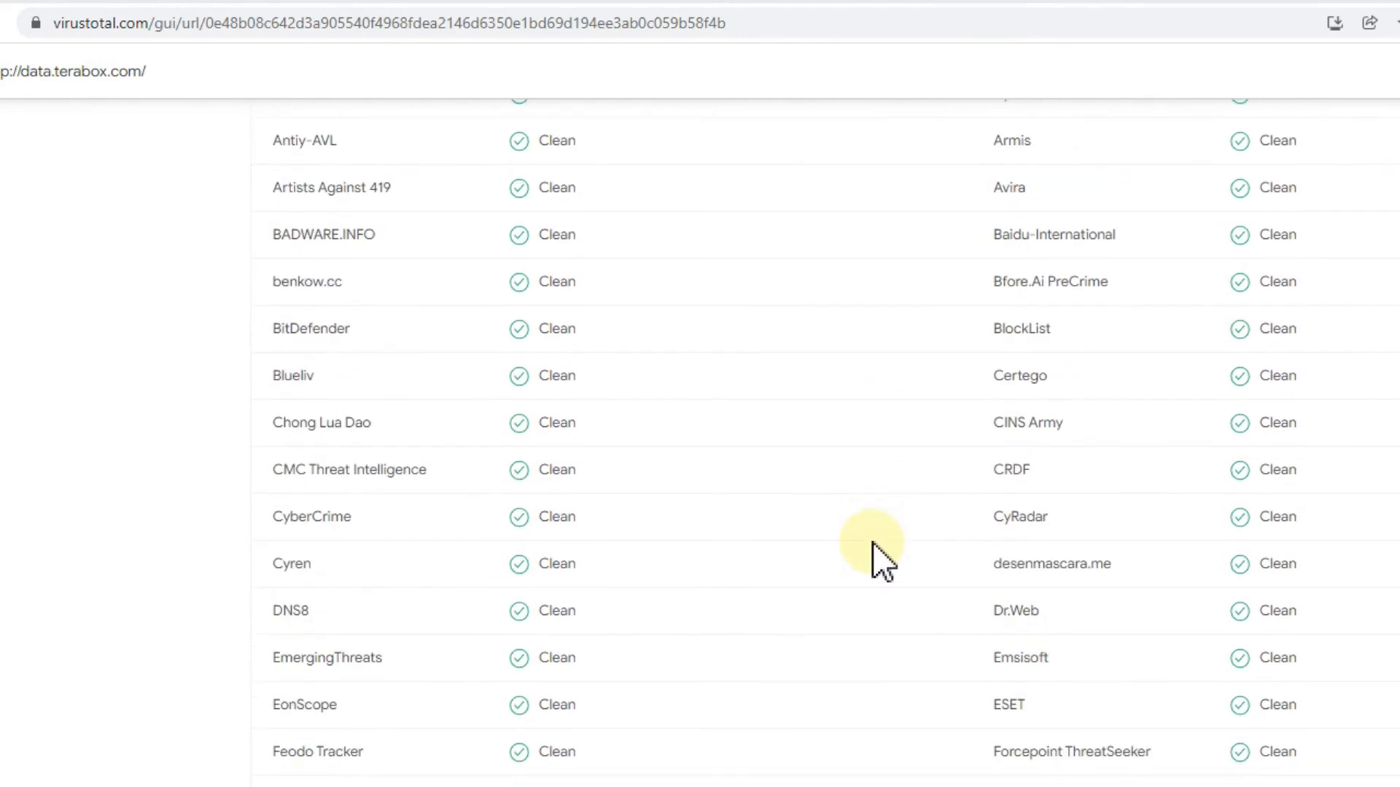
pyautogui.scroll(-3)
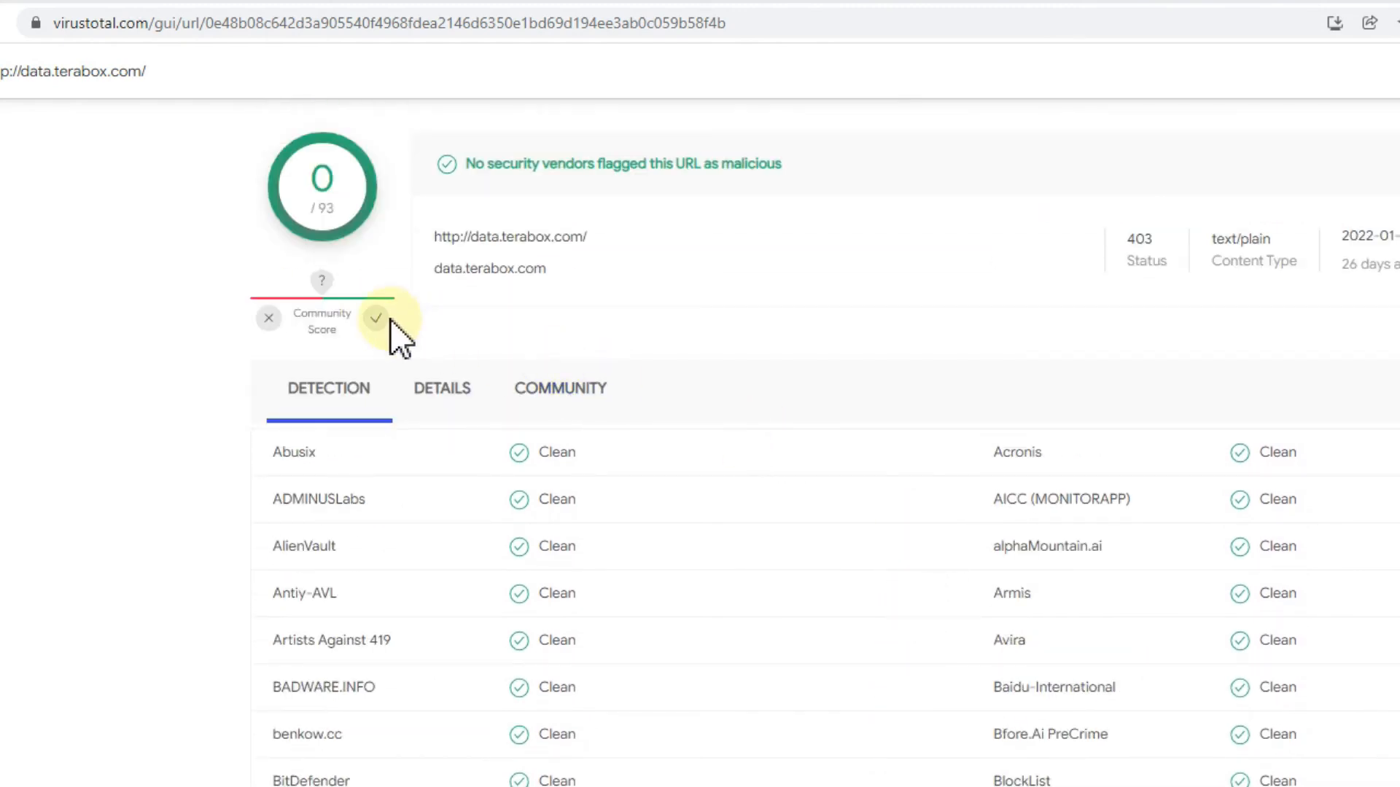
pyautogui.moveTo(615, 366)
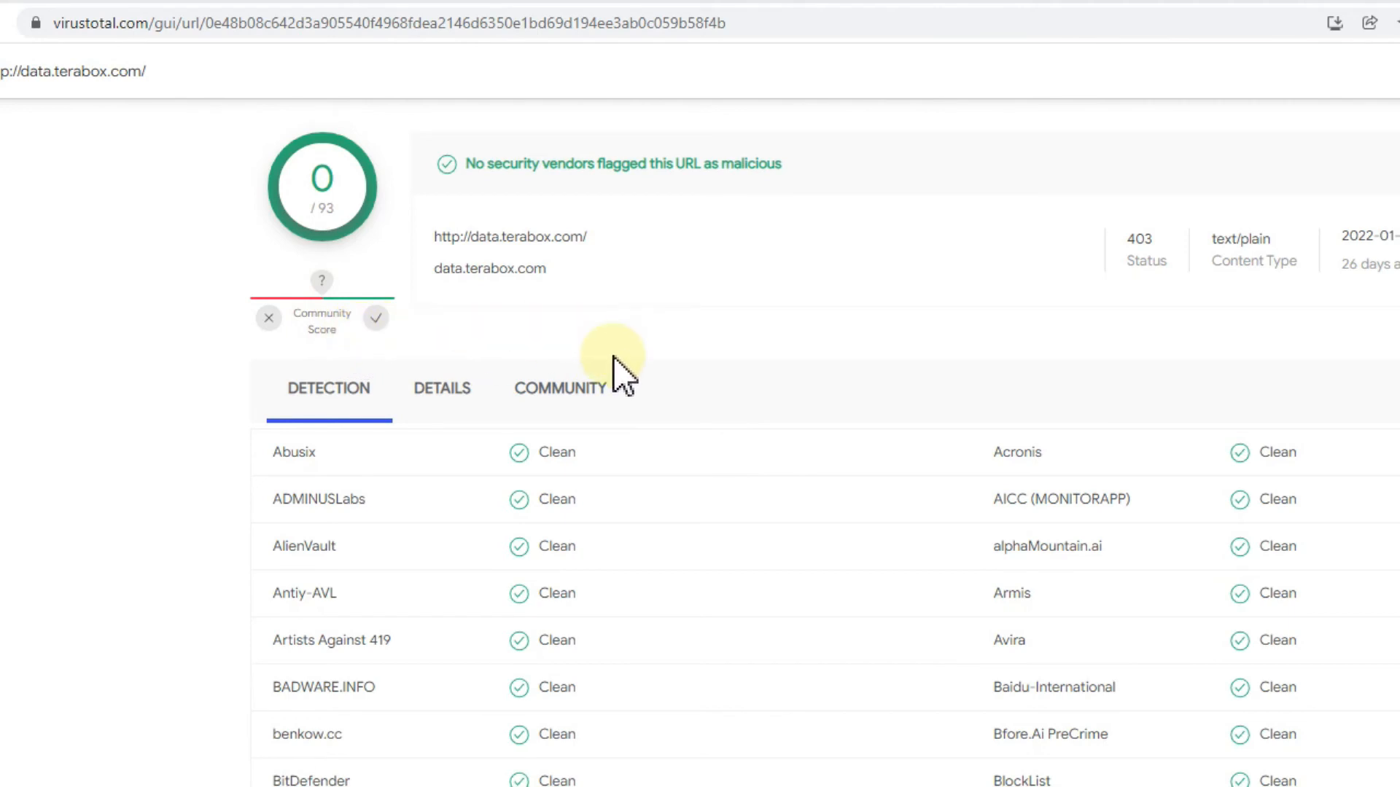